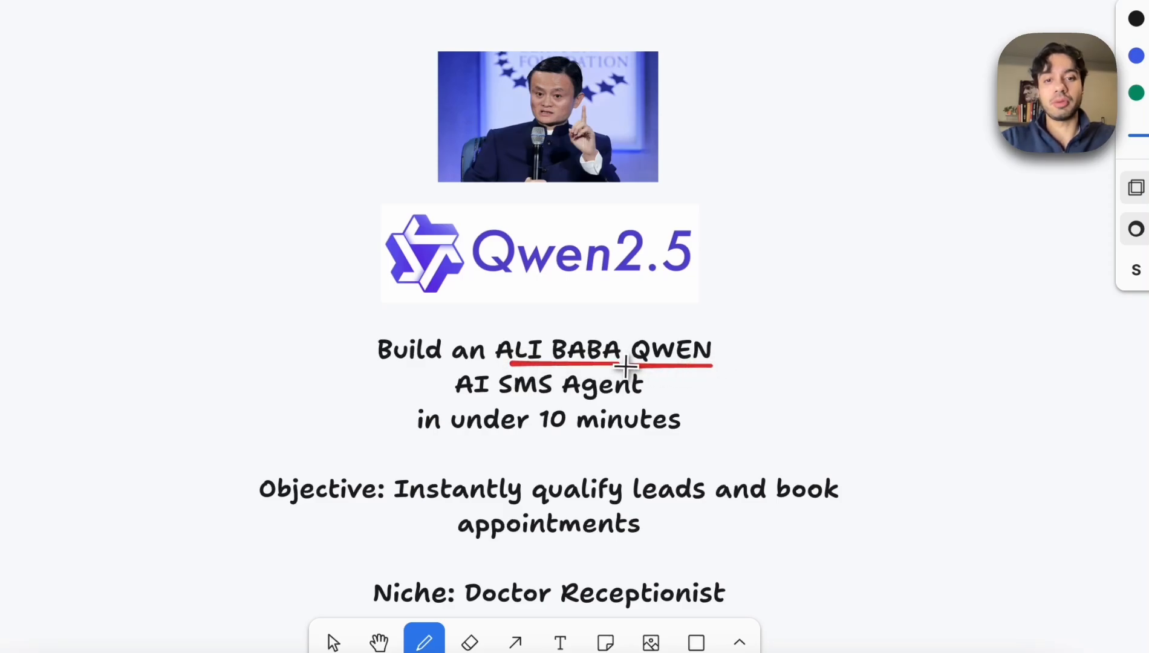
# Step: Draw red underlines beneath the ALI BABA QWEN title and the Qwen2.5 logo
pyautogui.scroll(-3)
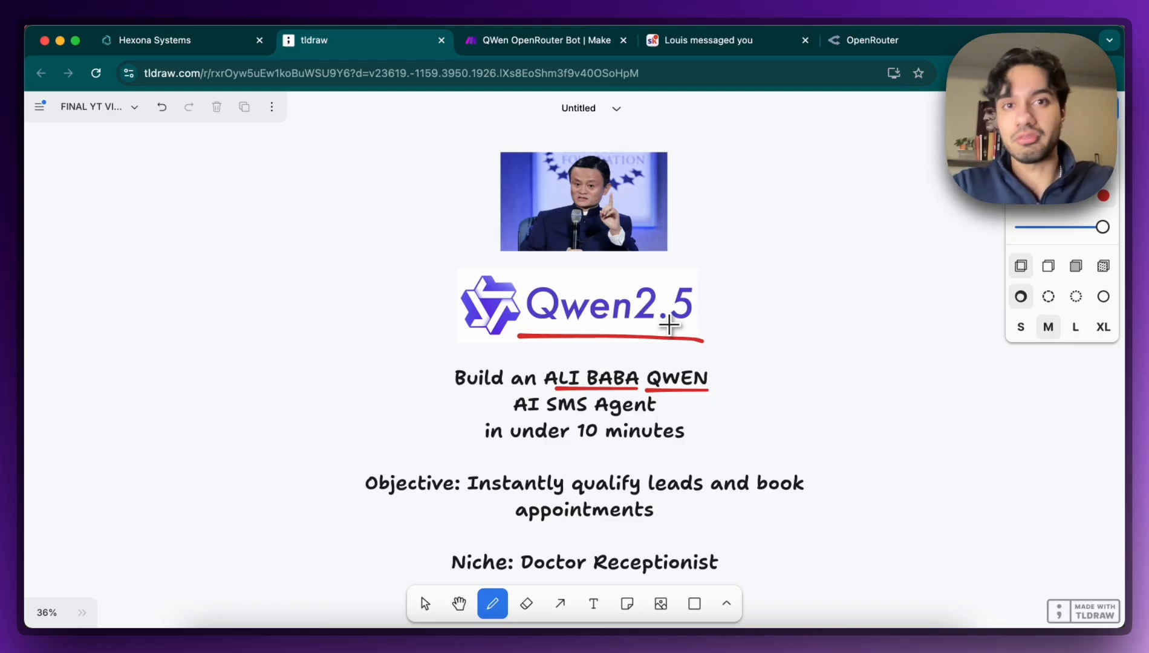
pyautogui.moveTo(421, 422)
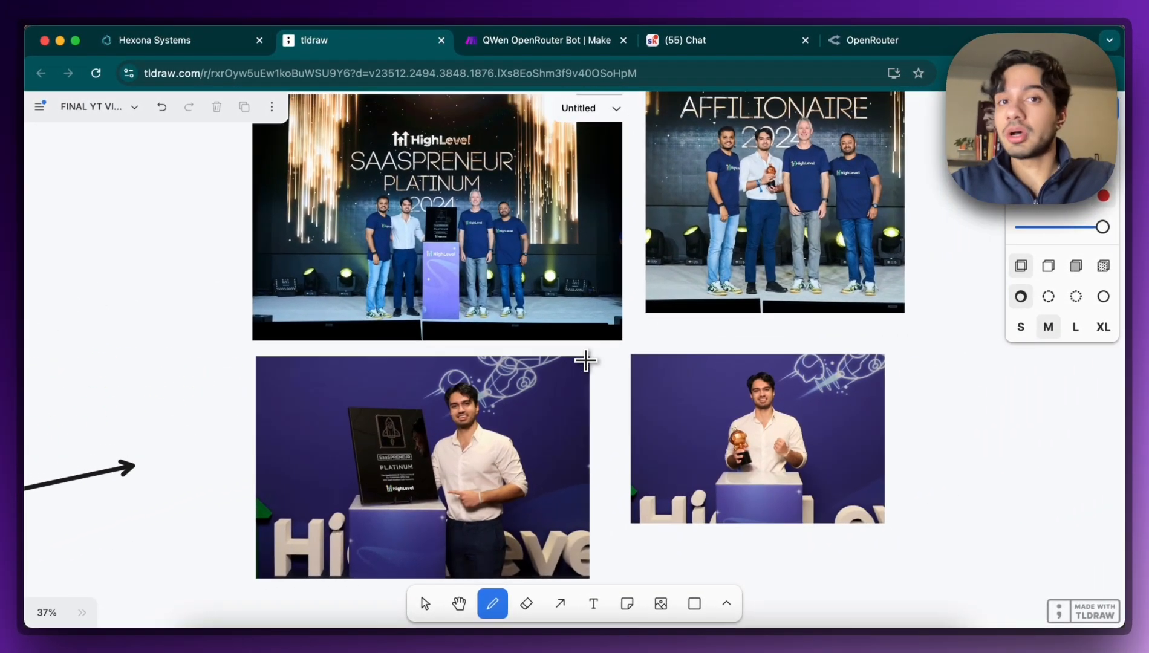
# Step: Circle both award-holder photos in red and strike through PLATINUM
pyautogui.scroll(-3)
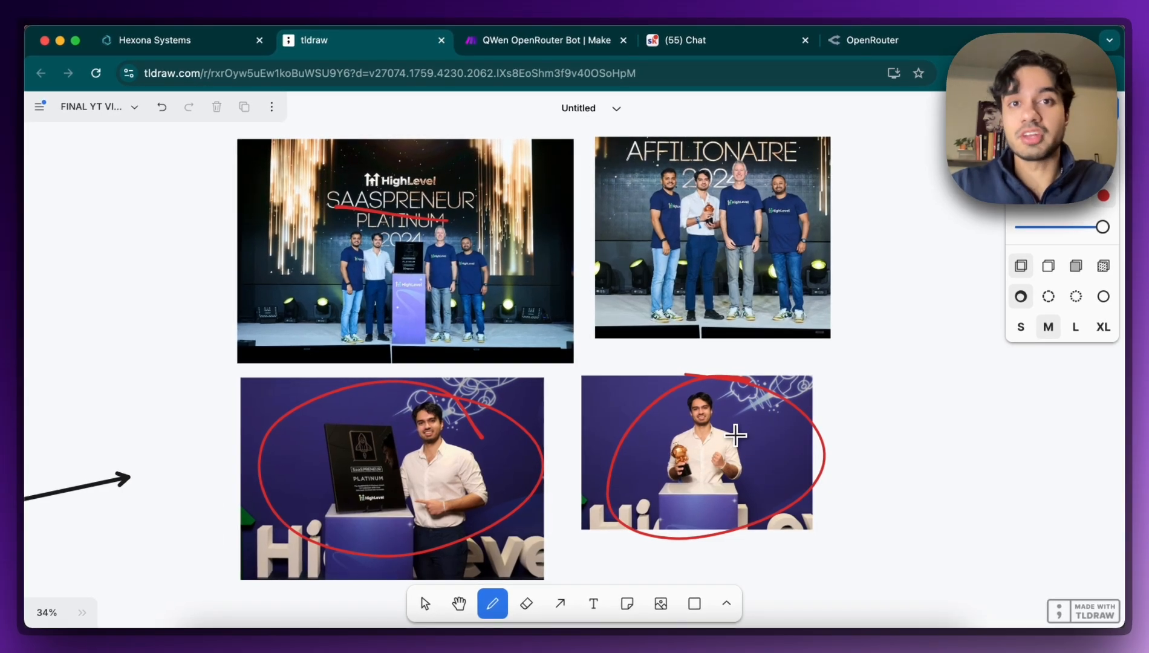
pyautogui.moveTo(718, 39)
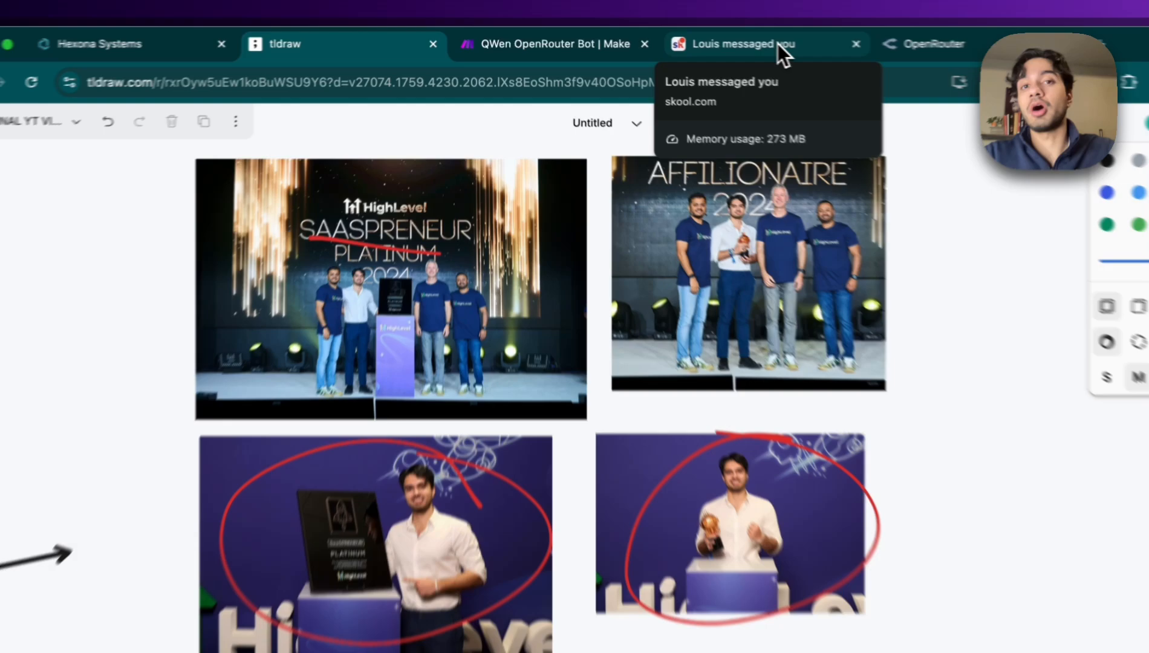
# Step: Show the Welcome to AI Agents lesson in the Skool classroom, then start a blank tab
pyautogui.click(744, 43)
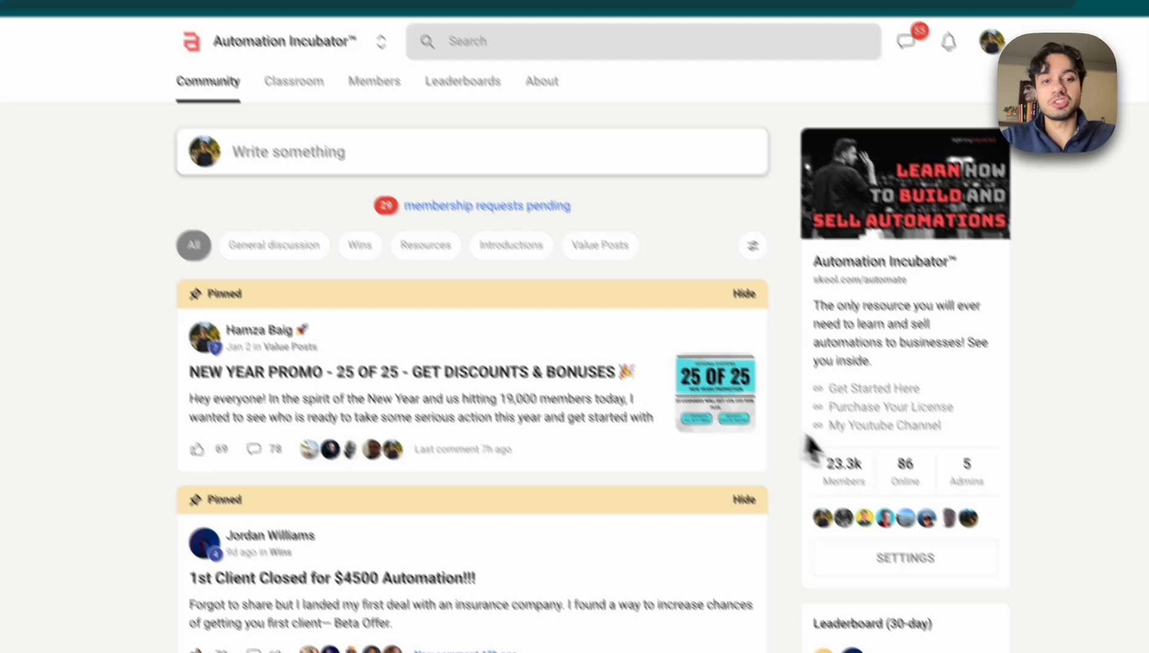
pyautogui.scroll(-3)
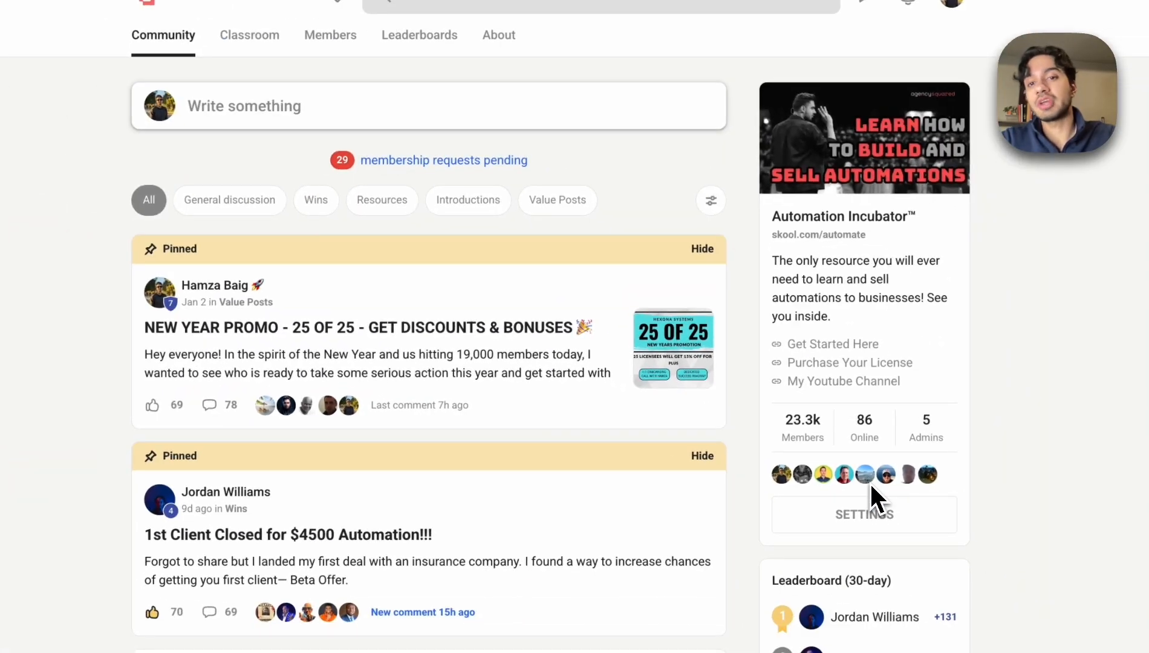
pyautogui.click(249, 33)
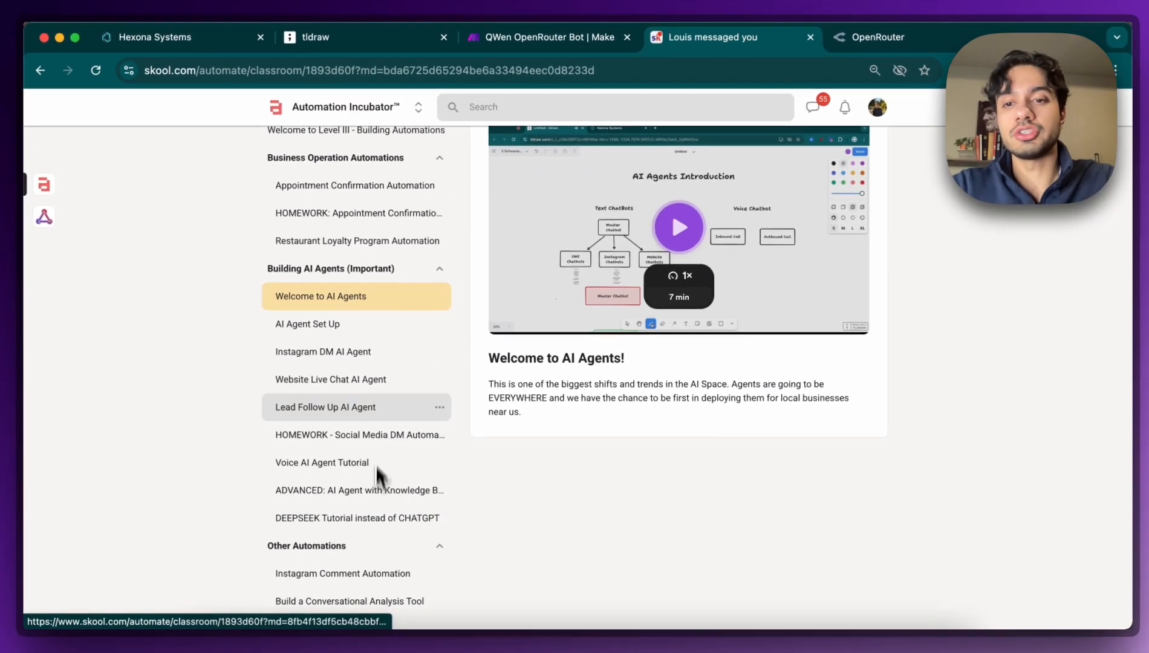
pyautogui.moveTo(375, 388)
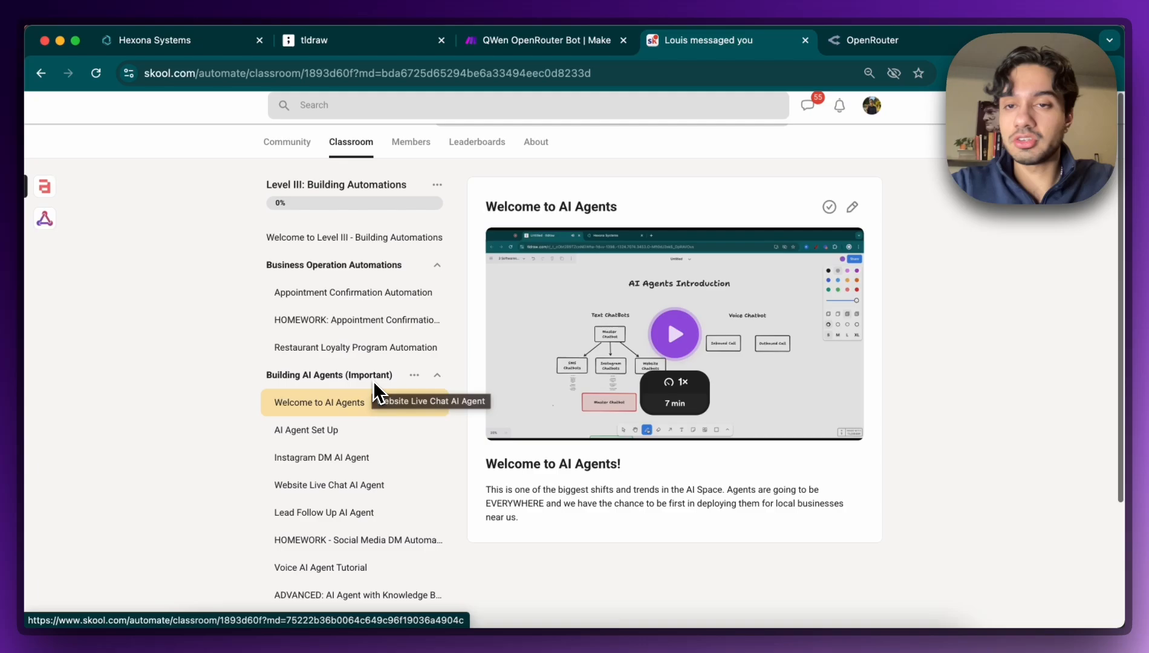
pyautogui.click(286, 141)
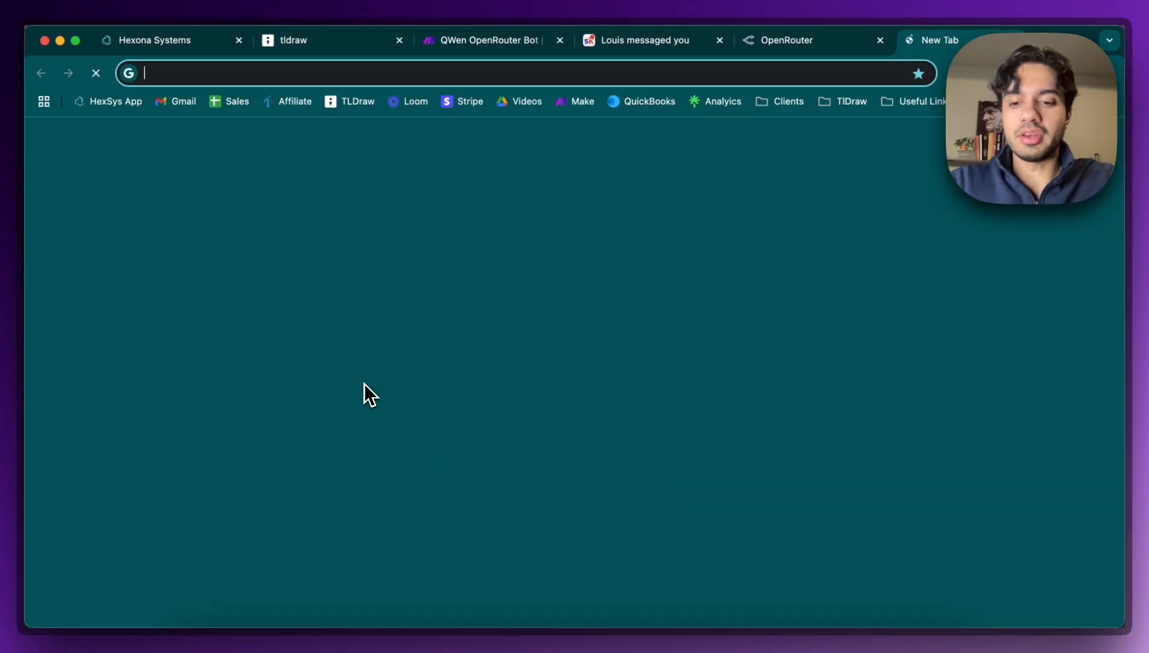
# Step: Reach Qwen Chat via a 'qwen ai api' search, then move to the OpenRouter site
pyautogui.write('qwen ai api')
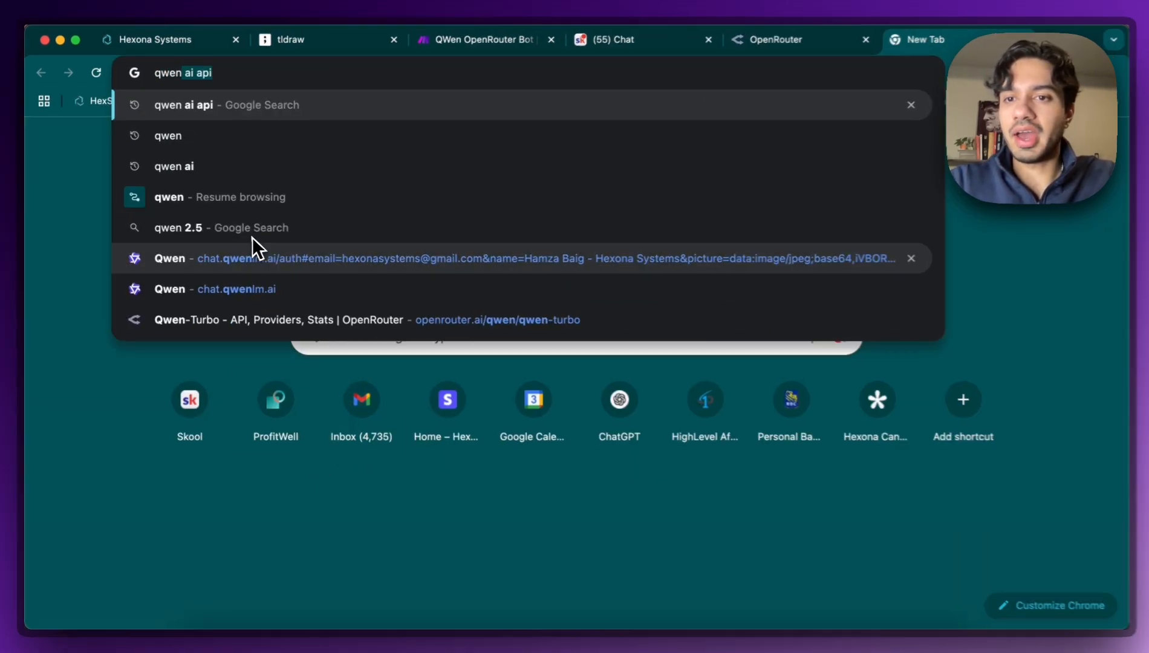
pyautogui.click(236, 289)
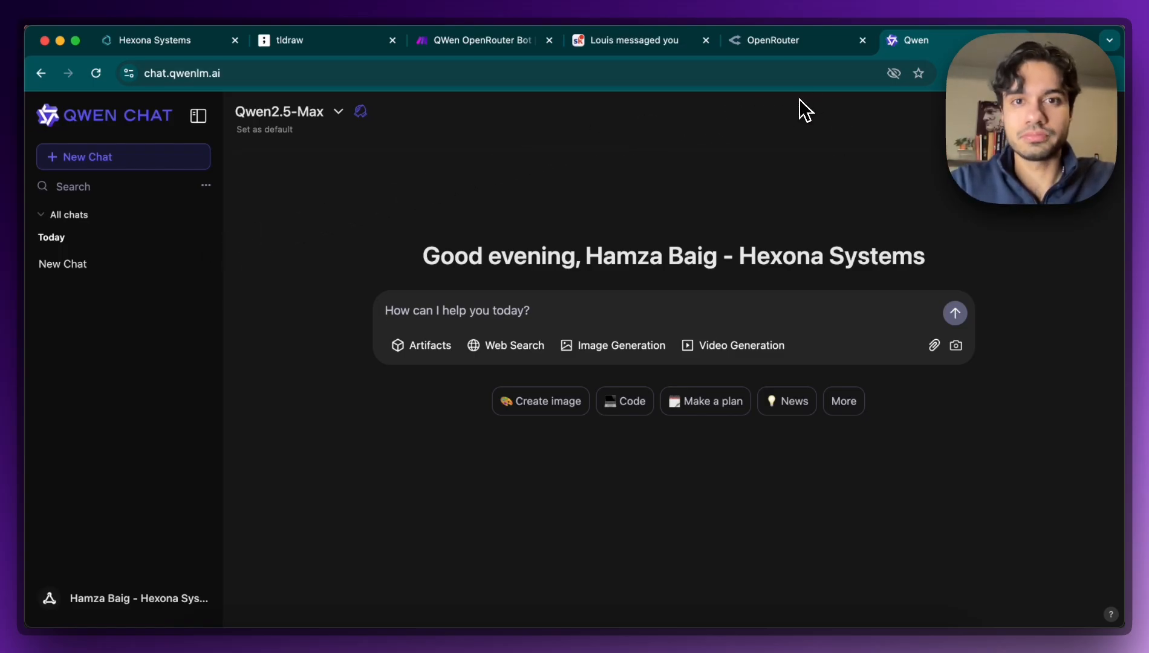
pyautogui.click(772, 40)
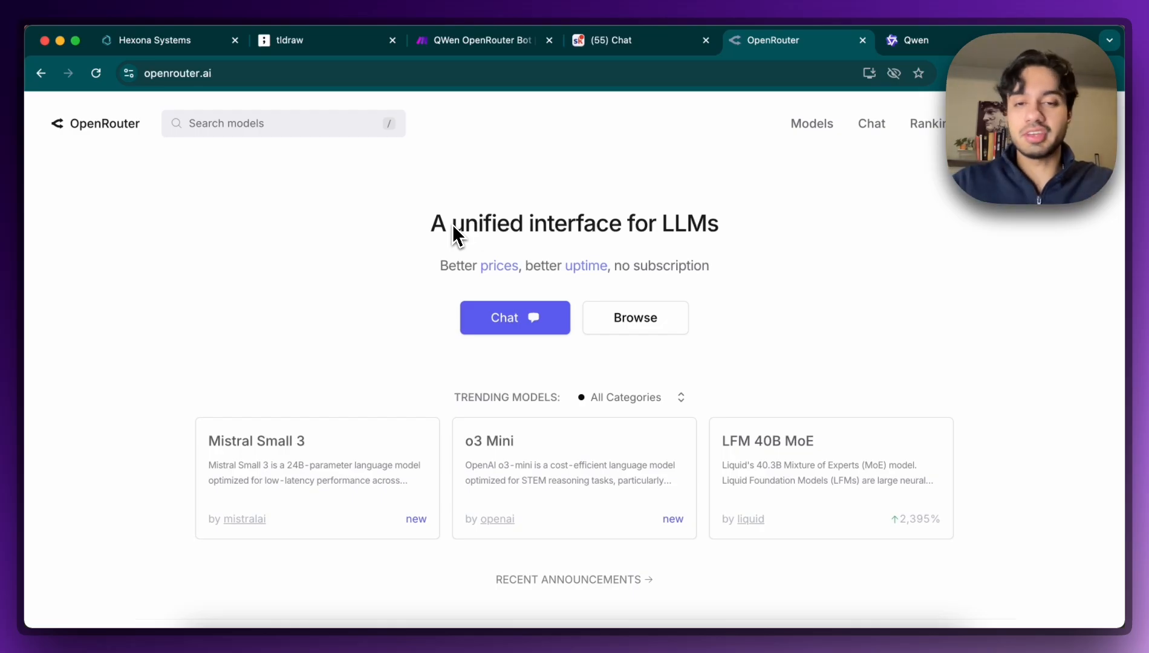
# Step: View the Make Access key on OpenRouter's API keys page, then return to the Make scenario
pyautogui.click(1002, 236)
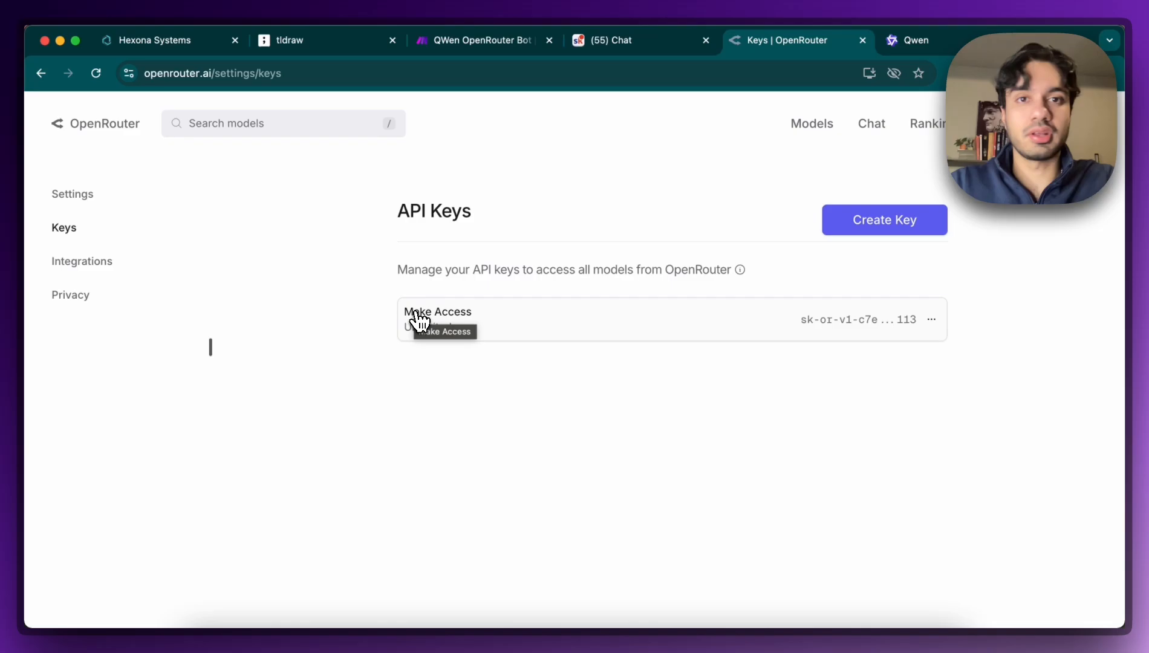
pyautogui.moveTo(520, 312)
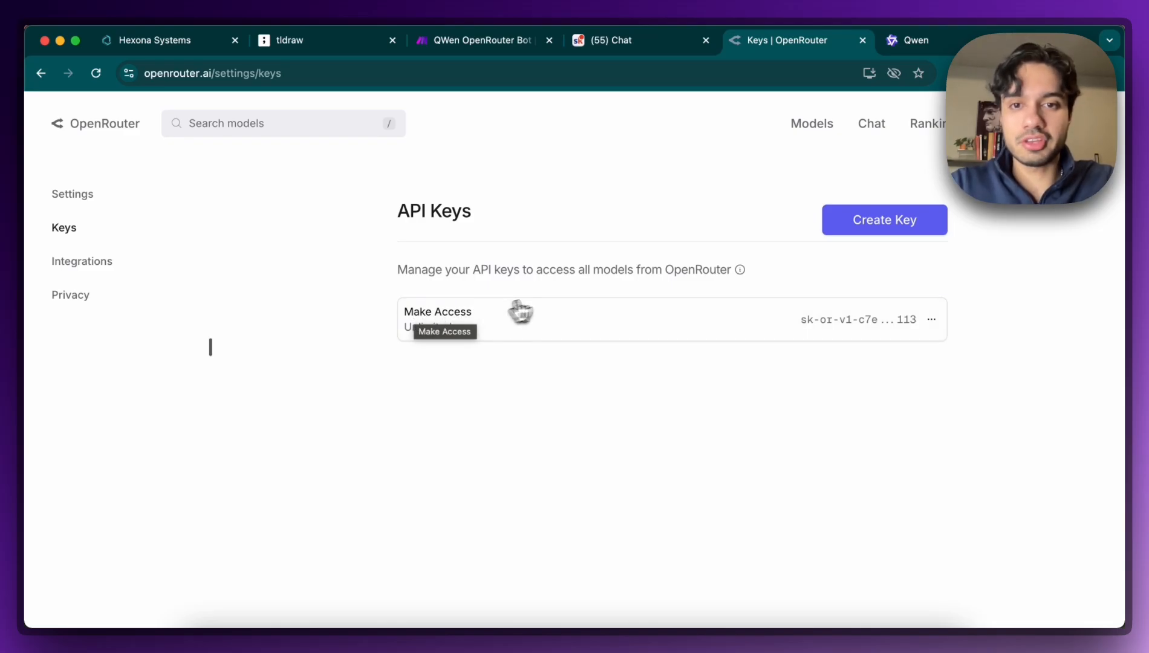
pyautogui.click(477, 40)
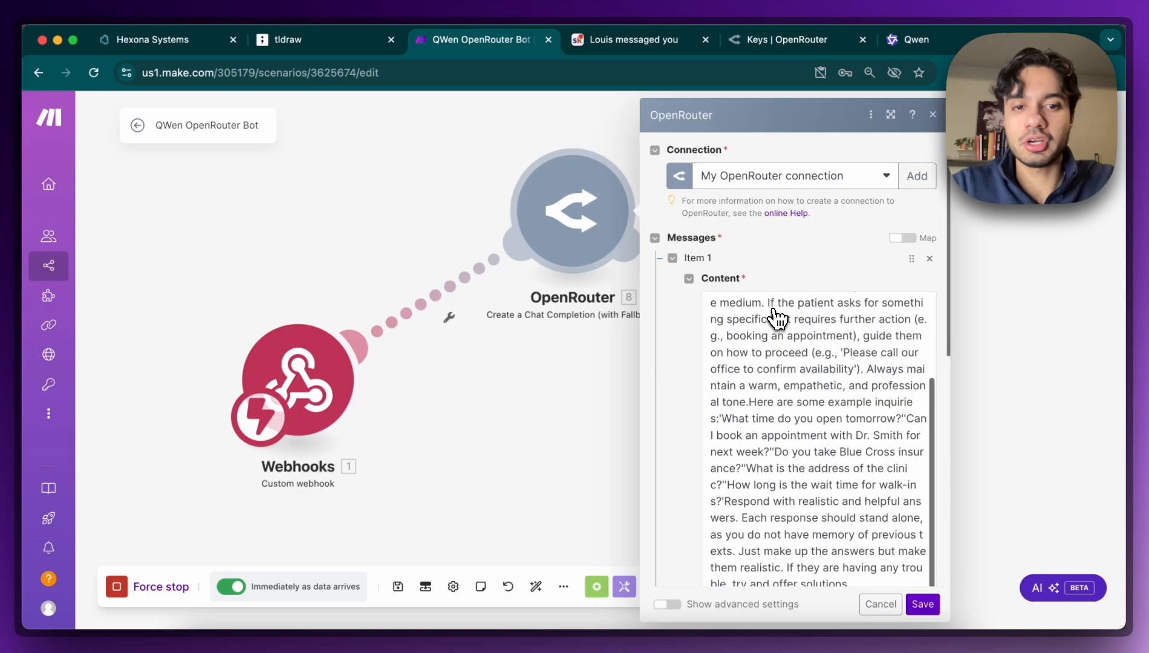
# Step: Keep Qwen: Qwen-Turbo as the OpenRouter module's model in the Make scenario
pyautogui.scroll(-3)
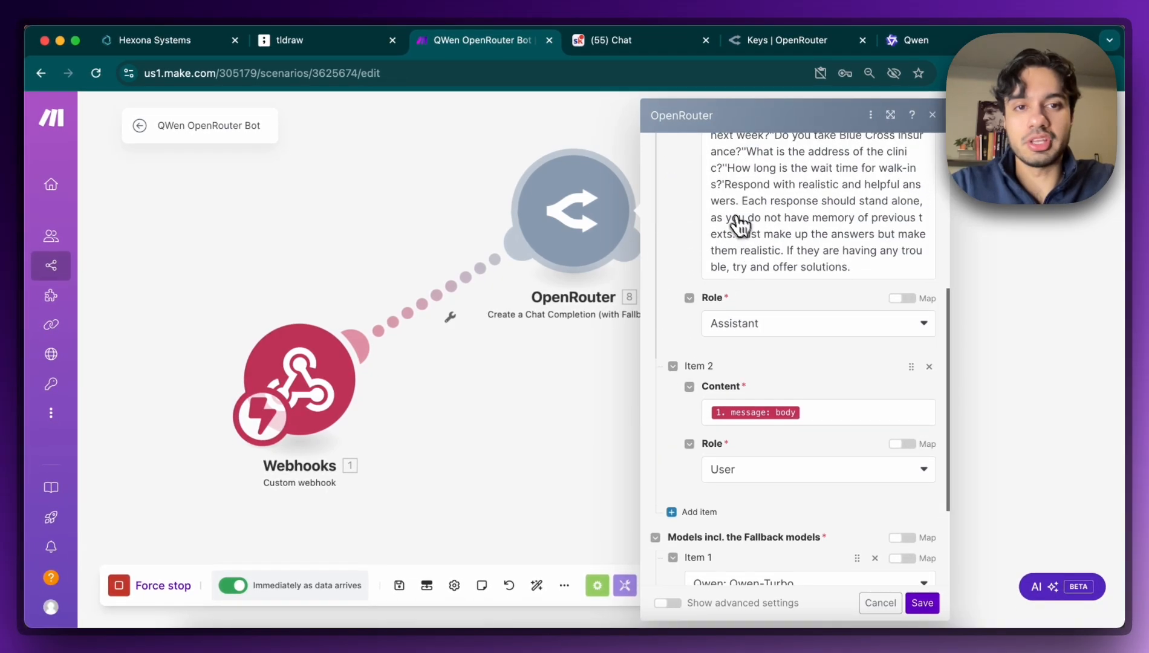
pyautogui.scroll(-3)
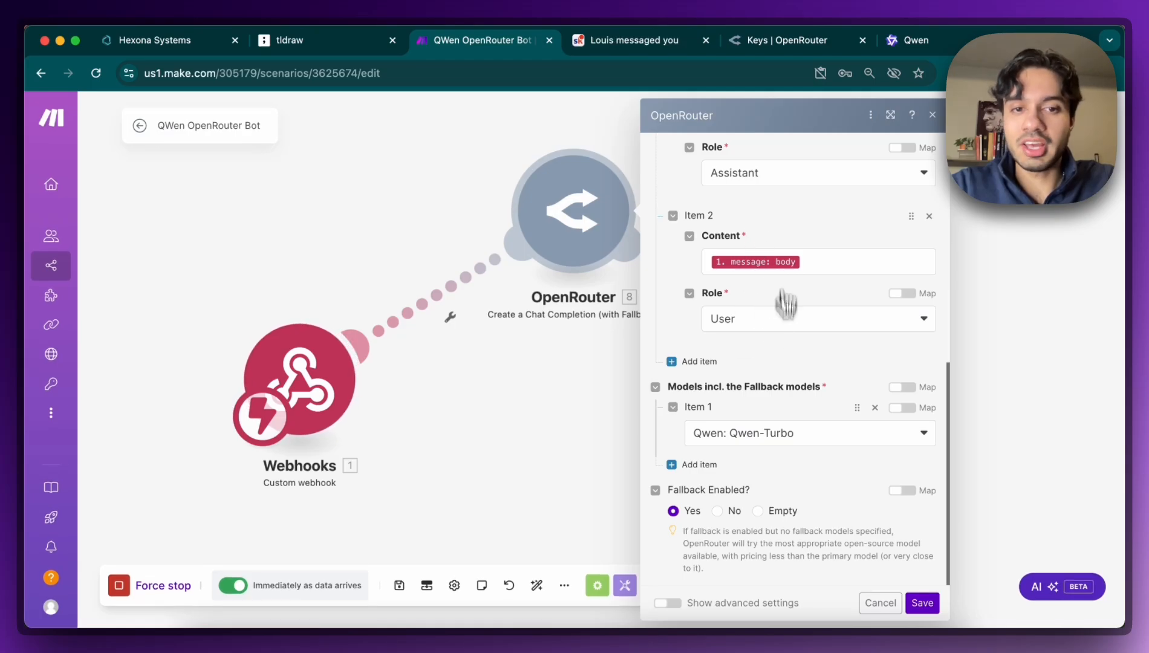
pyautogui.click(809, 433)
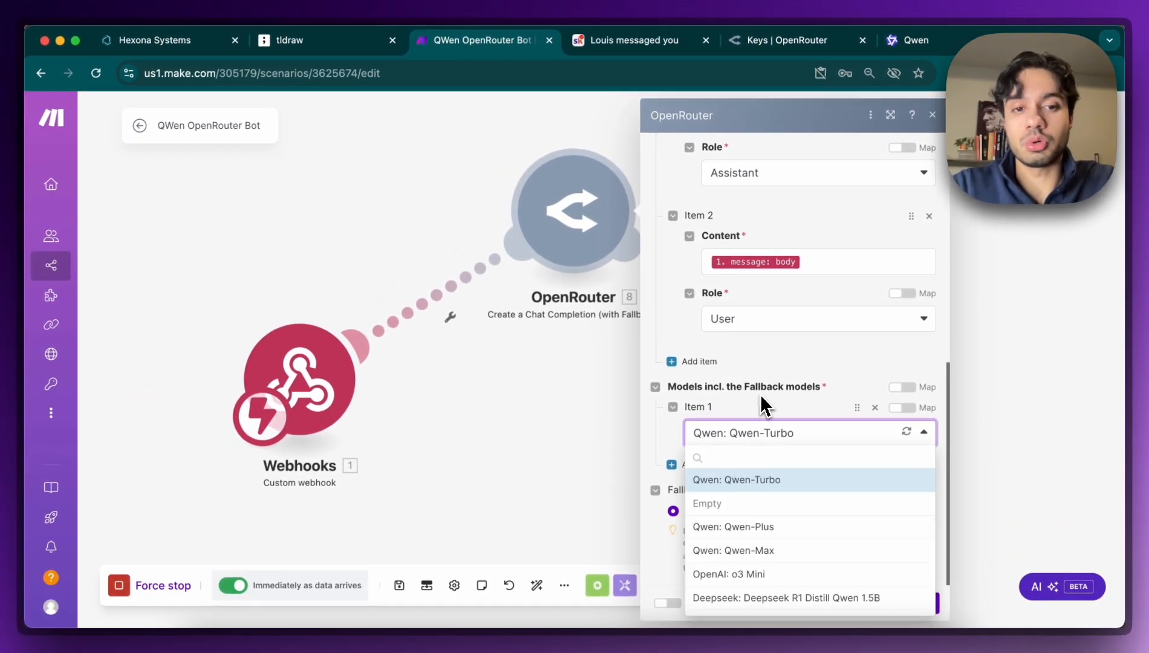
pyautogui.click(737, 479)
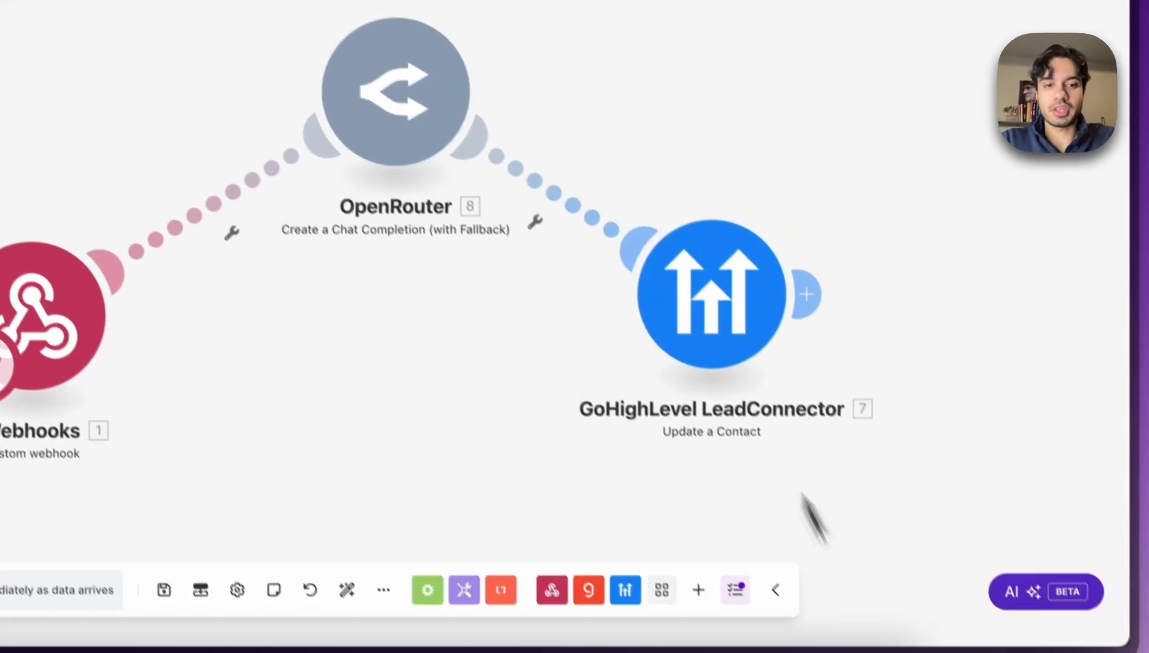
# Step: Show the DEEPSEEK Response field mapped to Choices[]: Message.Content in the GoHighLevel module
pyautogui.click(709, 294)
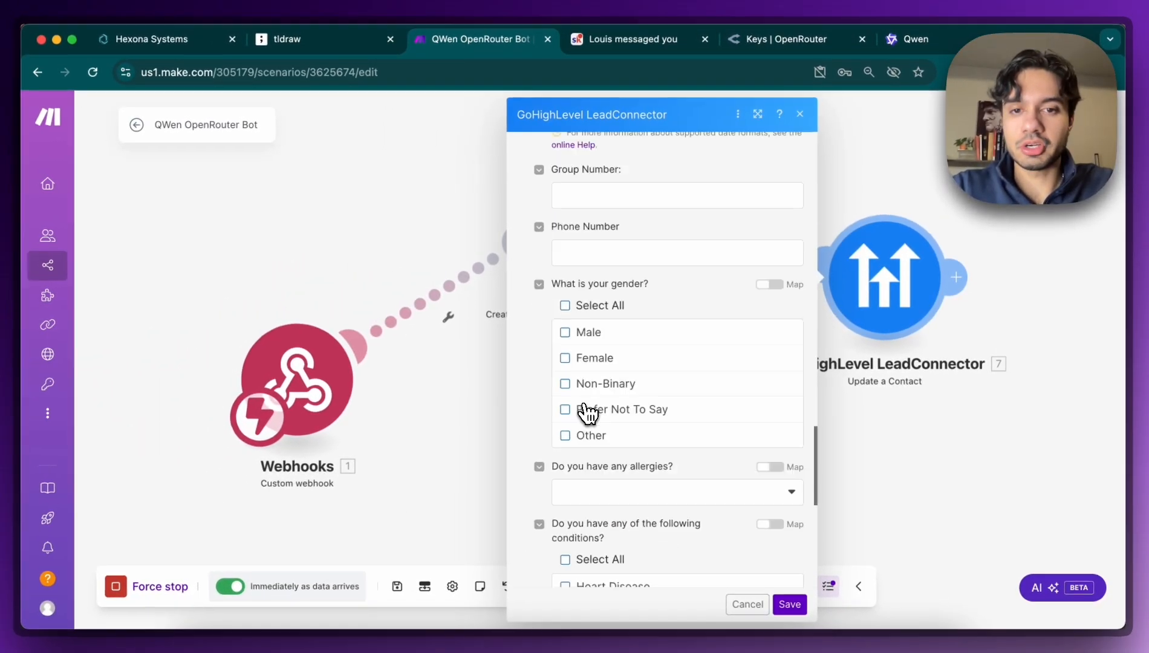
pyautogui.scroll(-3)
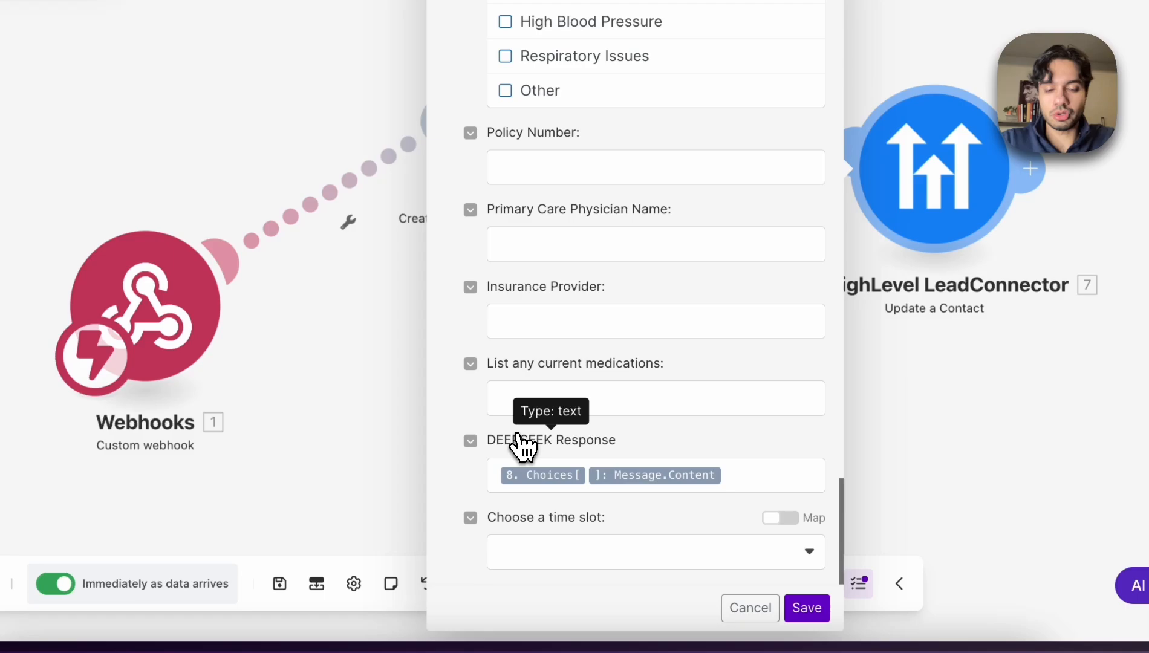
pyautogui.moveTo(581, 490)
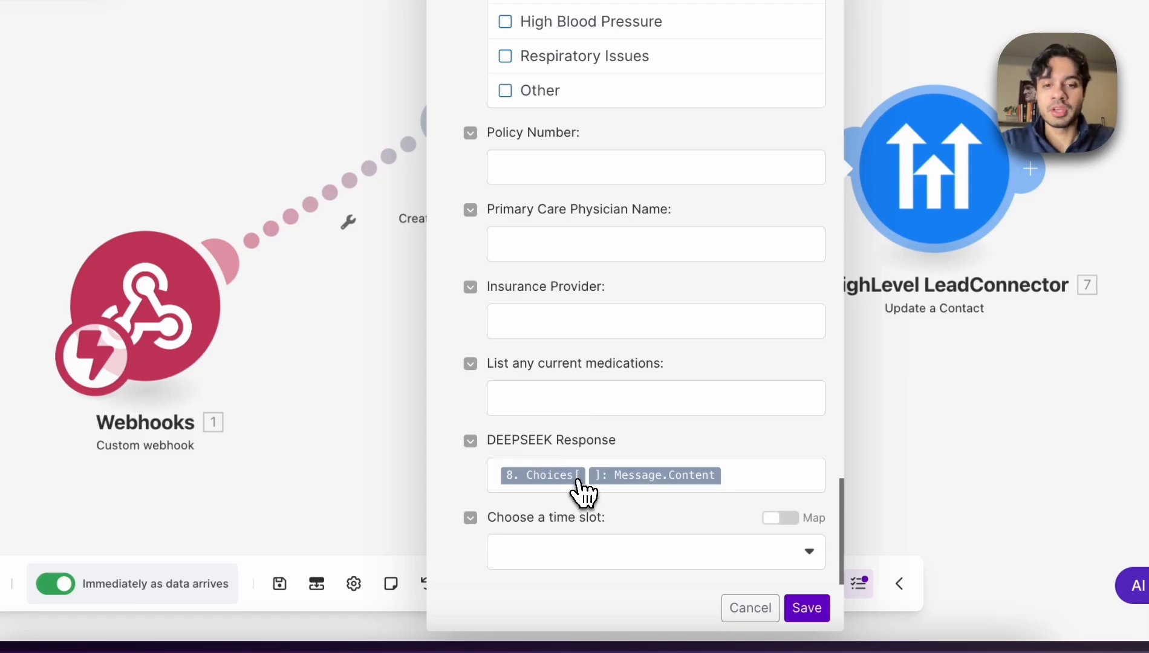
pyautogui.moveTo(620, 495)
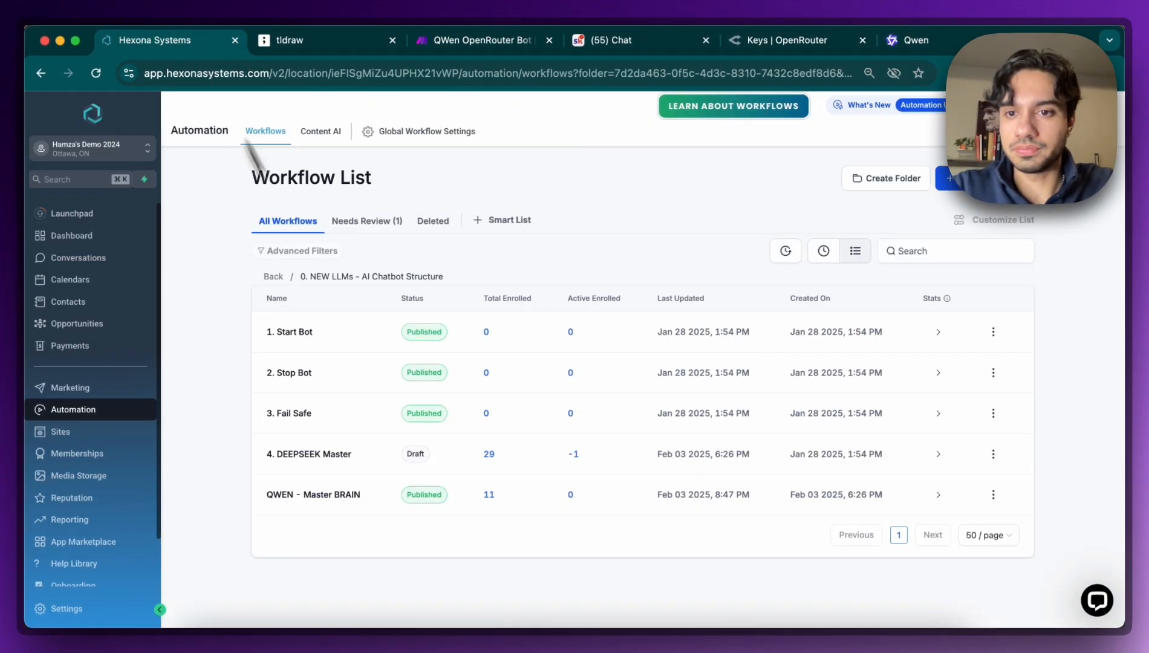
pyautogui.moveTo(285, 505)
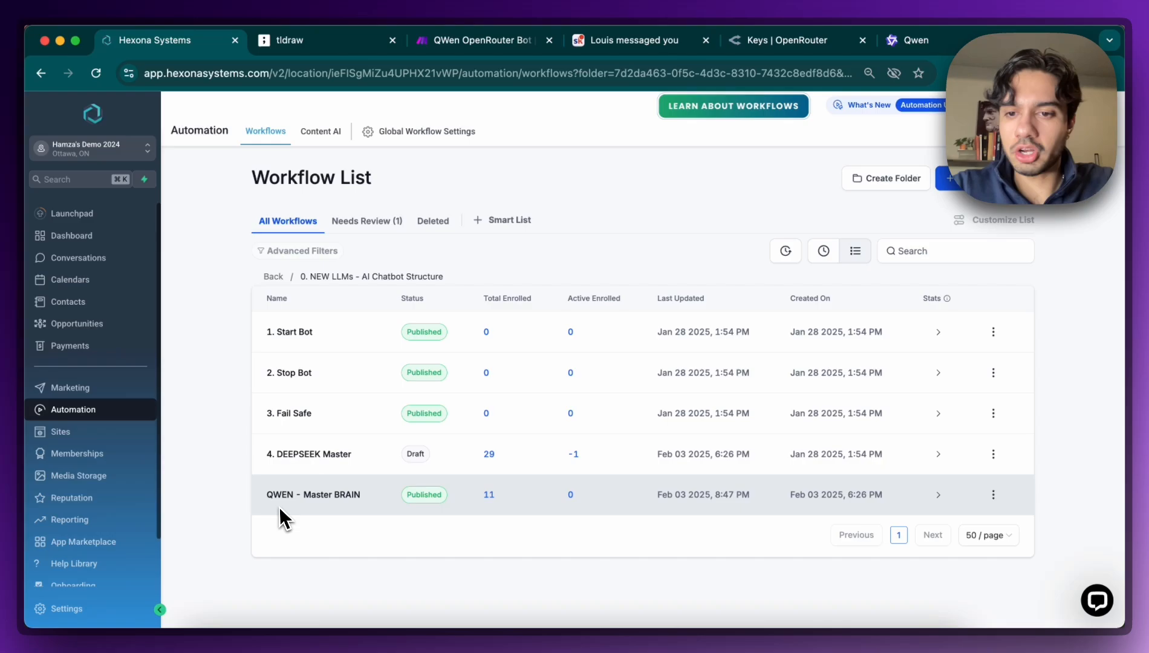
# Step: Save the QWEN - Master BRAIN workflow's Contact Changed trigger filtered on DEEPSEEK Response 'Has changed'
pyautogui.click(312, 494)
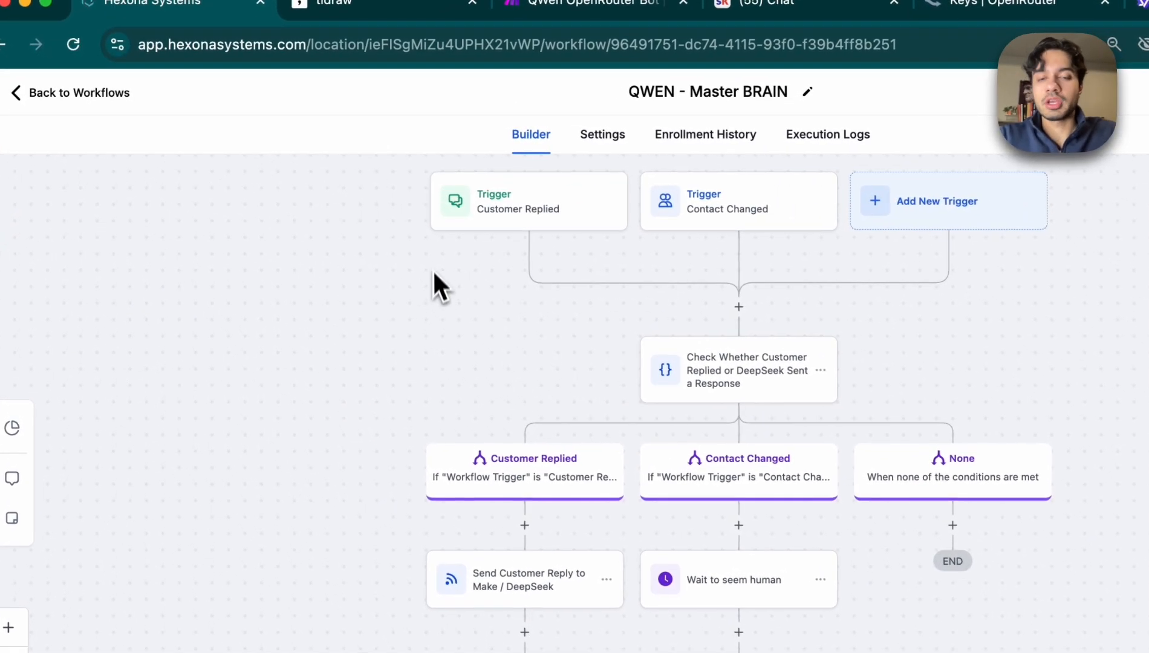
pyautogui.moveTo(499, 246)
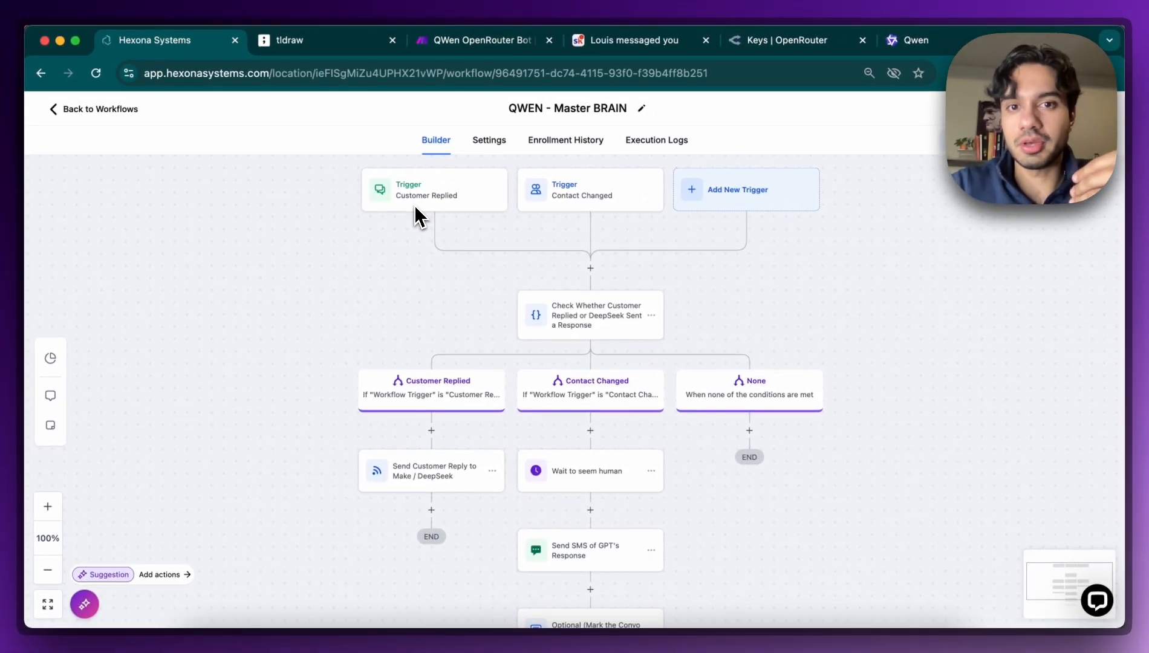
pyautogui.click(589, 189)
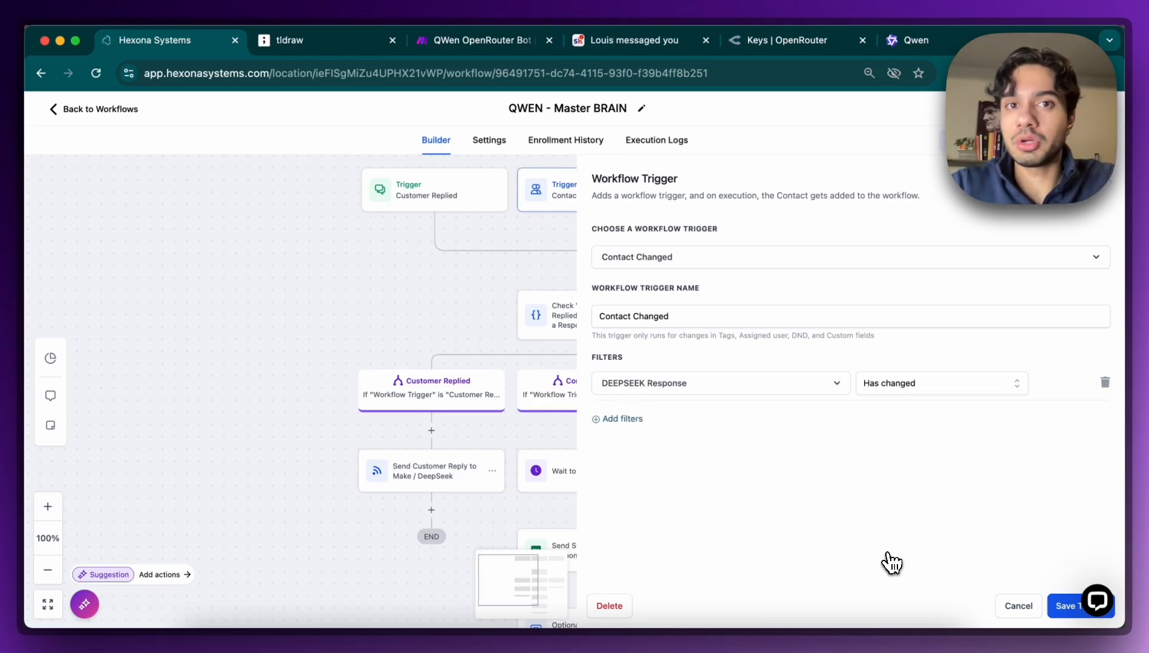
pyautogui.click(1078, 606)
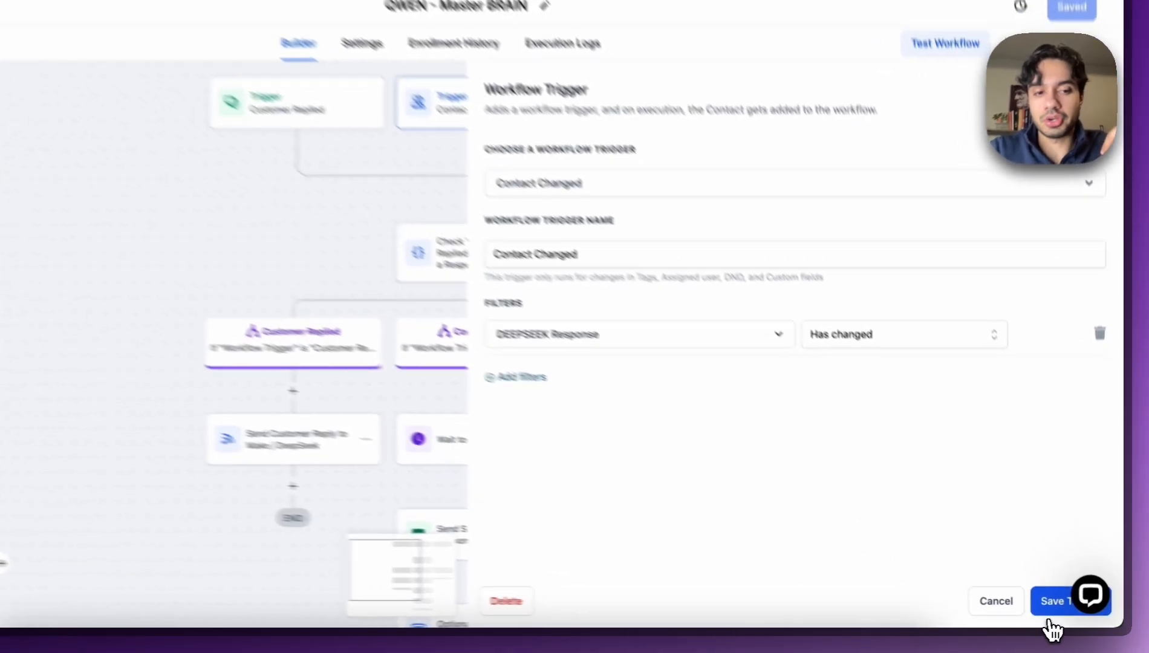
pyautogui.click(1057, 600)
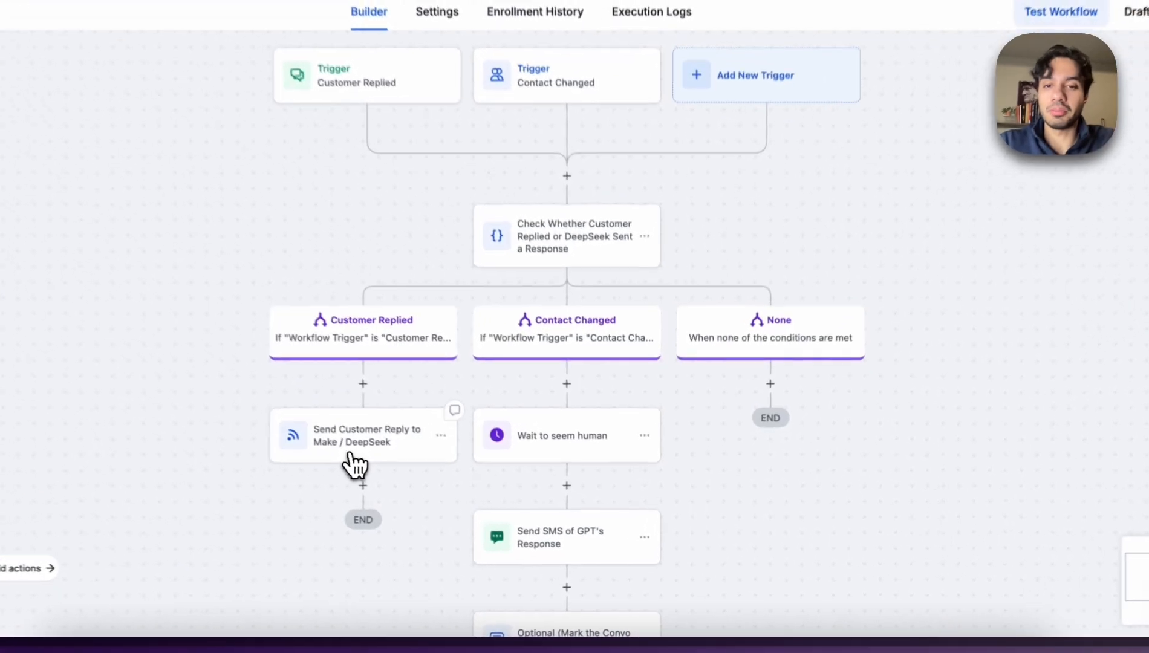
pyautogui.click(365, 436)
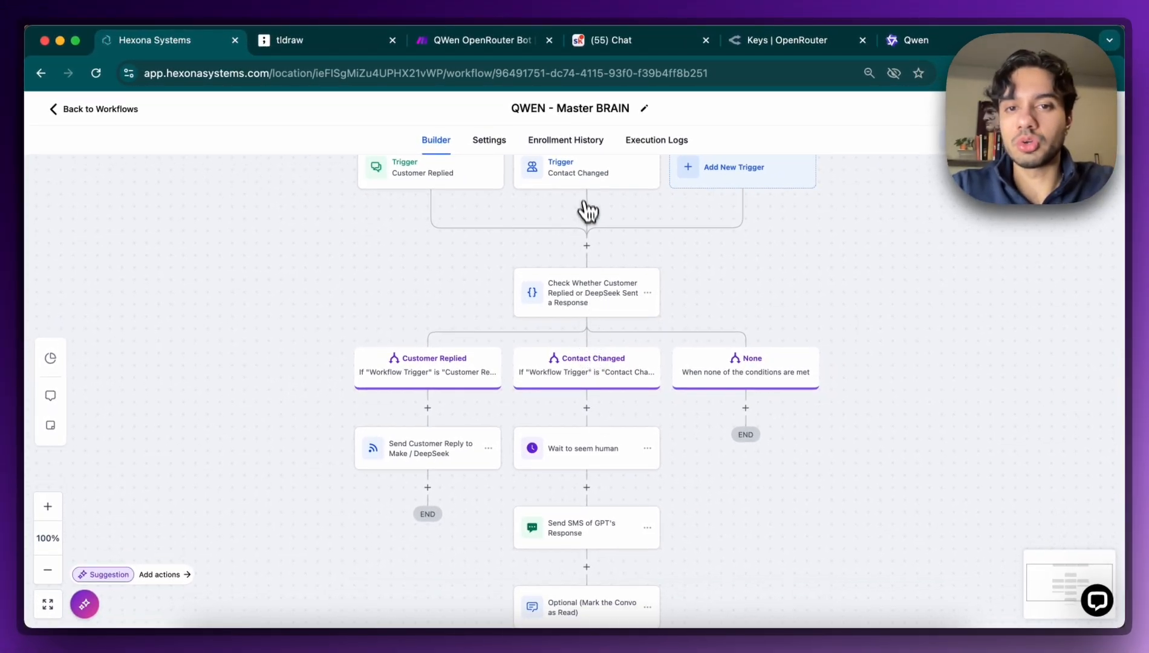
pyautogui.scroll(-3)
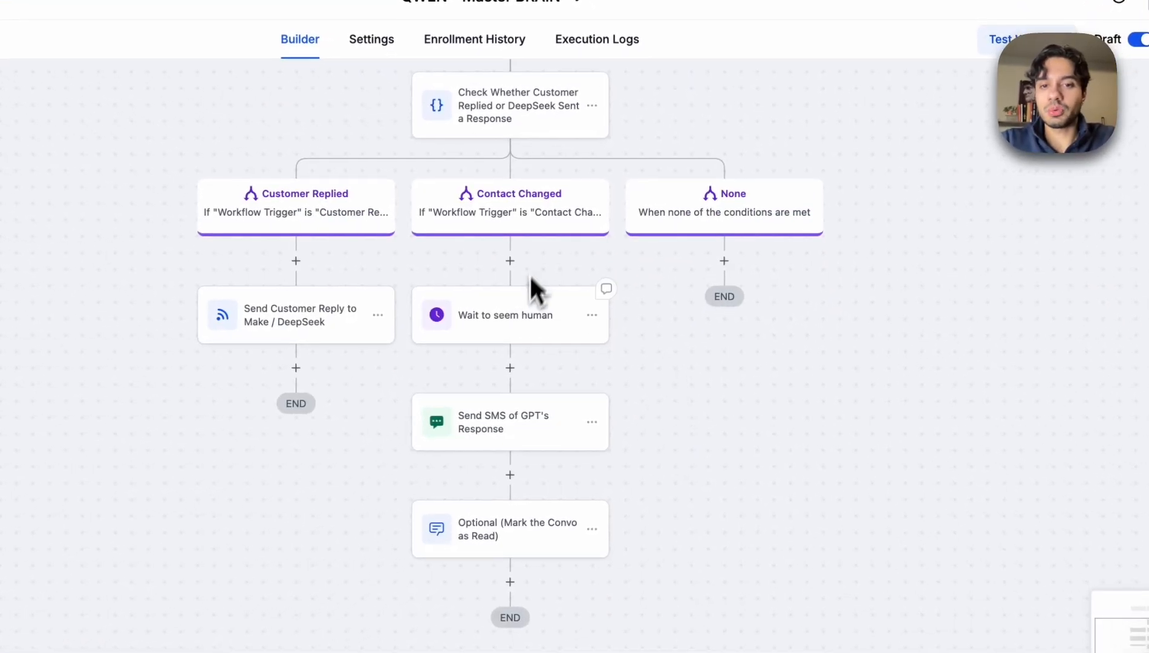
pyautogui.moveTo(499, 360)
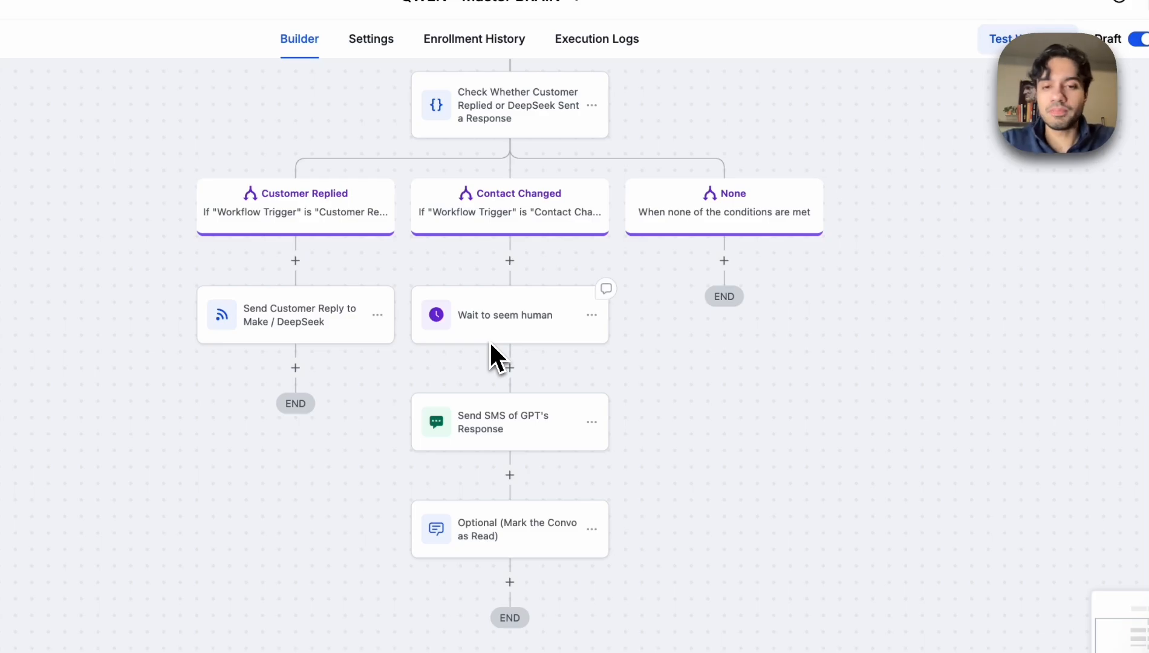
pyautogui.click(509, 420)
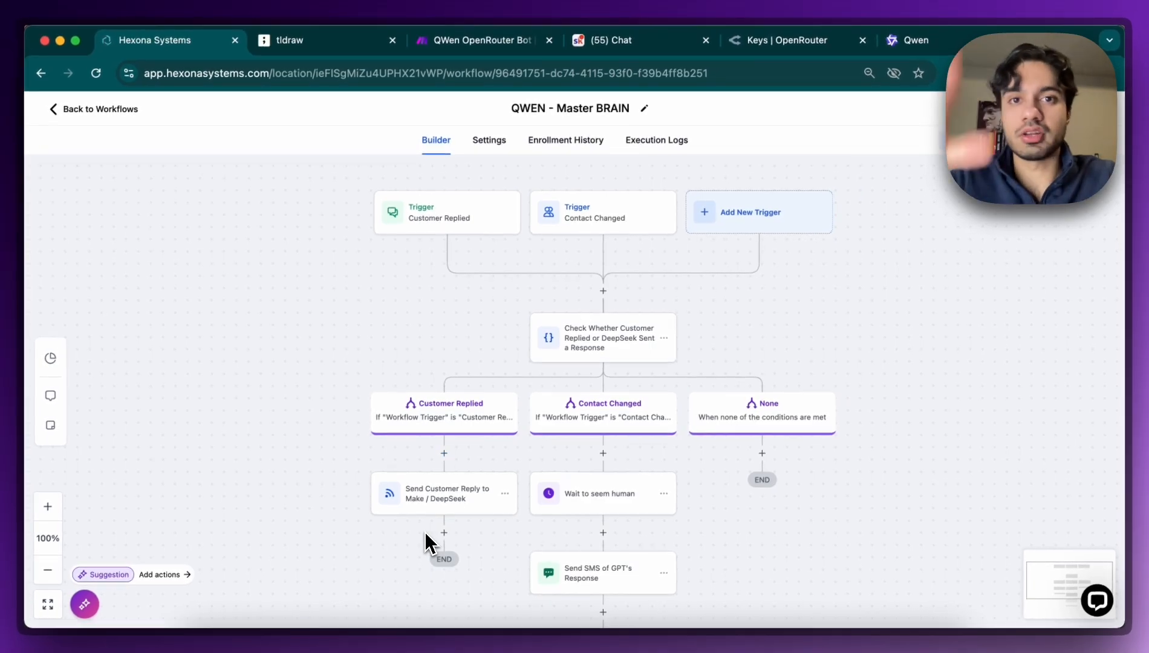
pyautogui.scroll(-3)
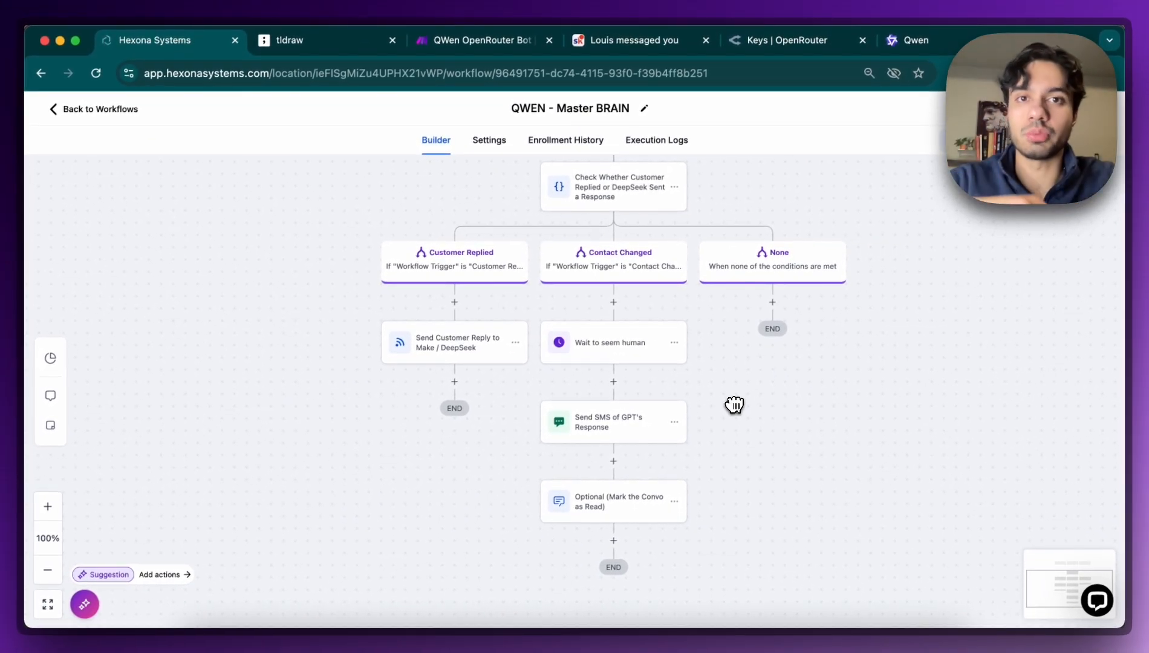
pyautogui.moveTo(509, 262)
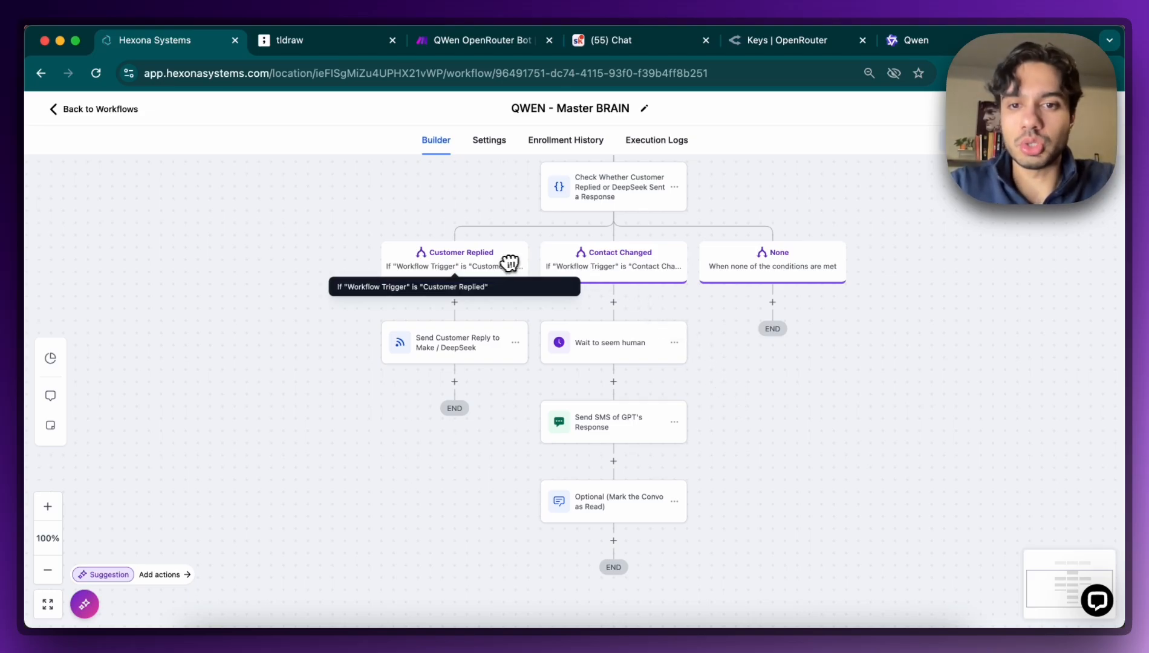
pyautogui.scroll(3)
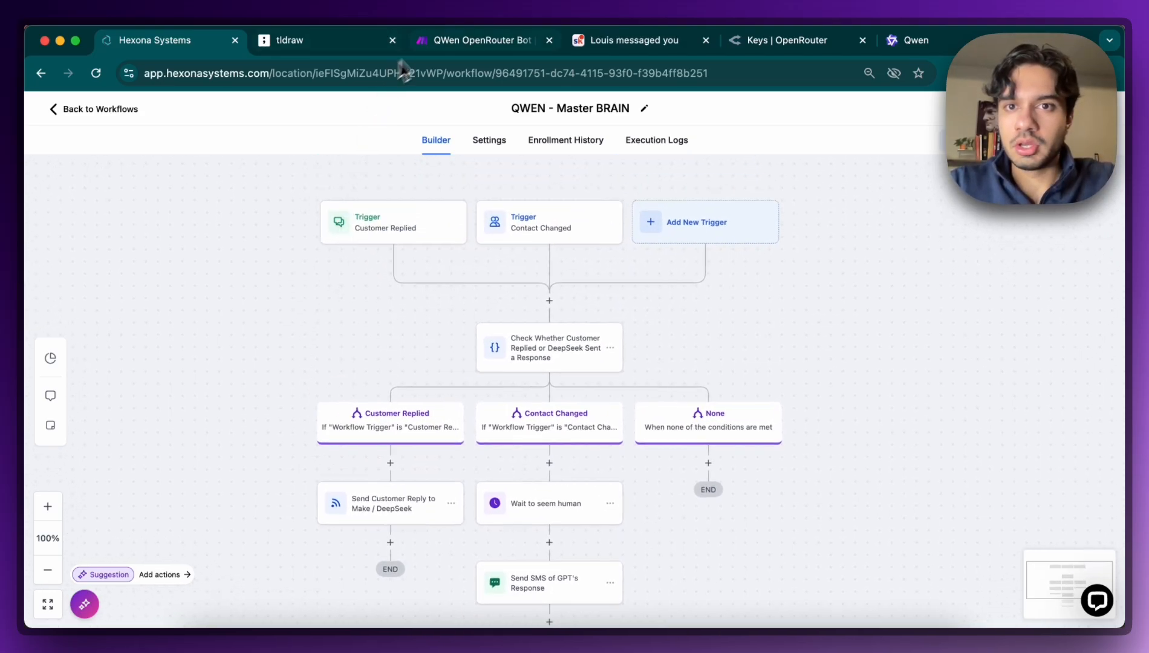
# Step: Glance at the Make scenario, then leave the workflow editor discarding unsaved changes
pyautogui.click(483, 39)
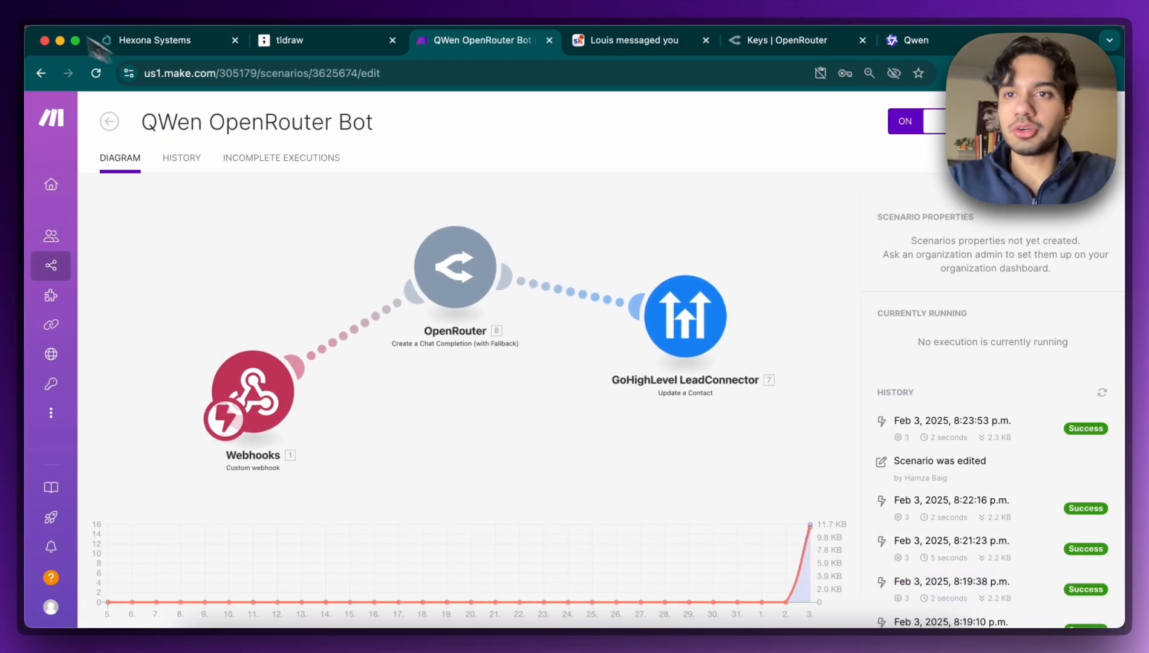
pyautogui.click(168, 40)
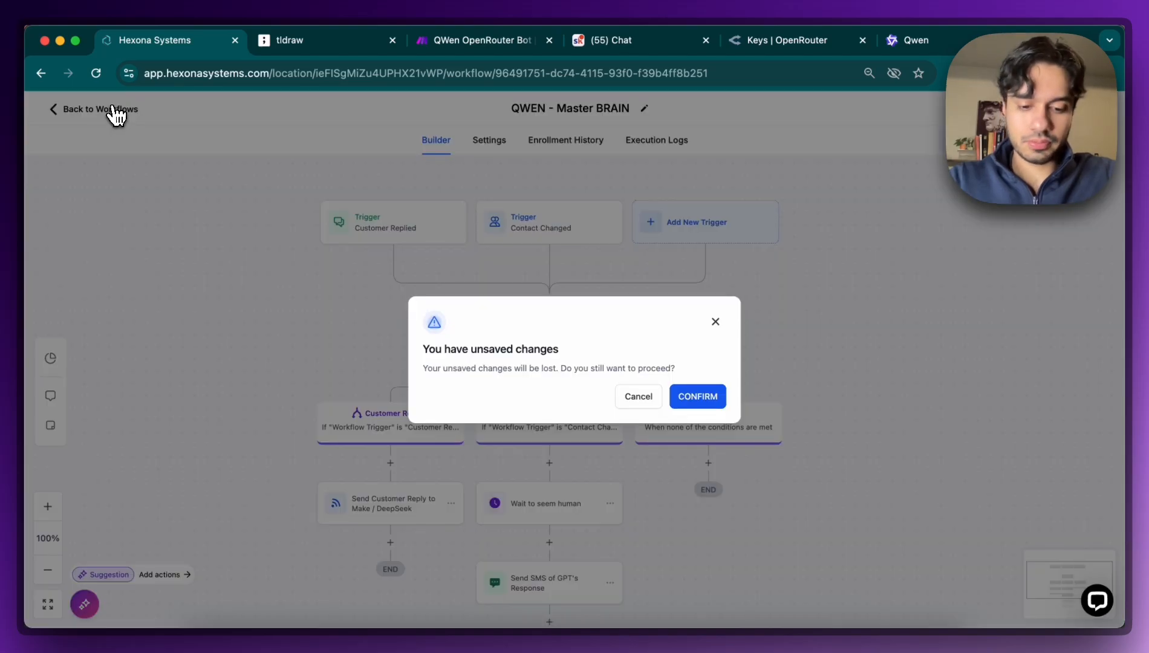
pyautogui.click(696, 396)
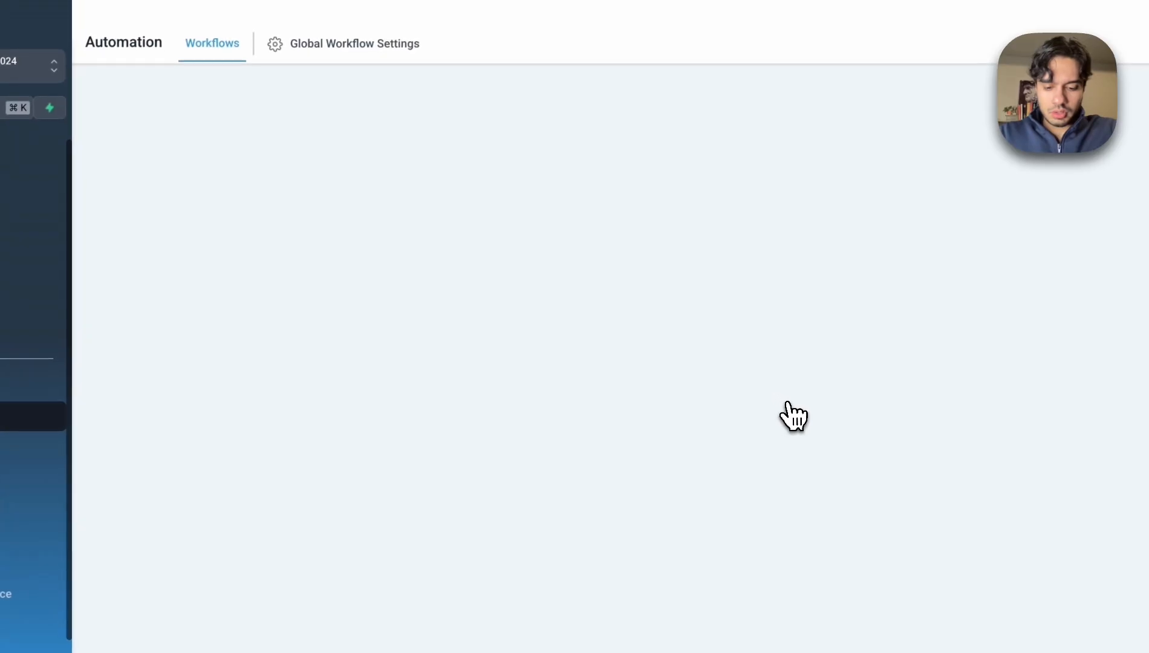
# Step: Open the +1 438 test contact's SMS conversation and watch the AI reply arrive
pyautogui.click(99, 230)
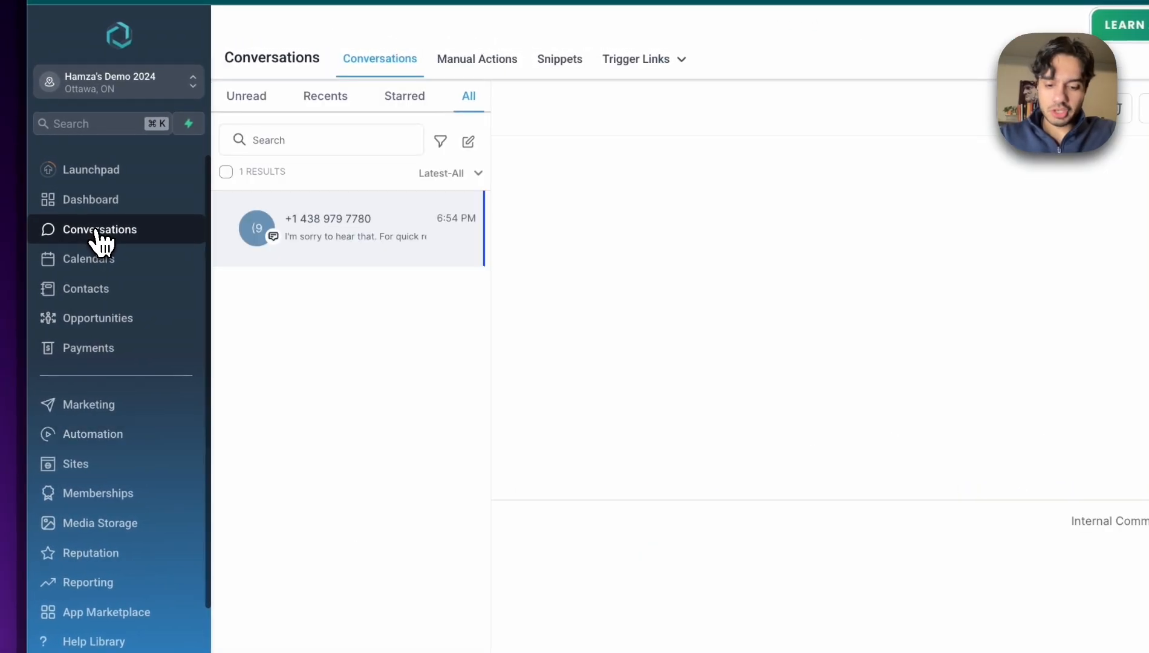
pyautogui.click(348, 227)
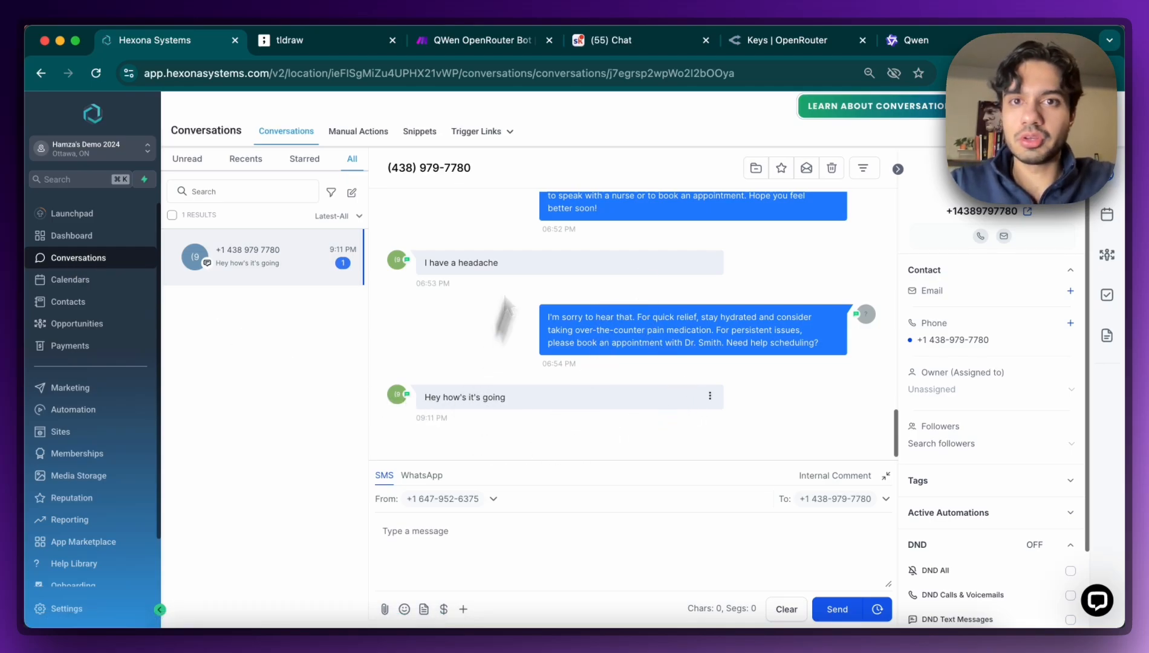
pyautogui.click(472, 40)
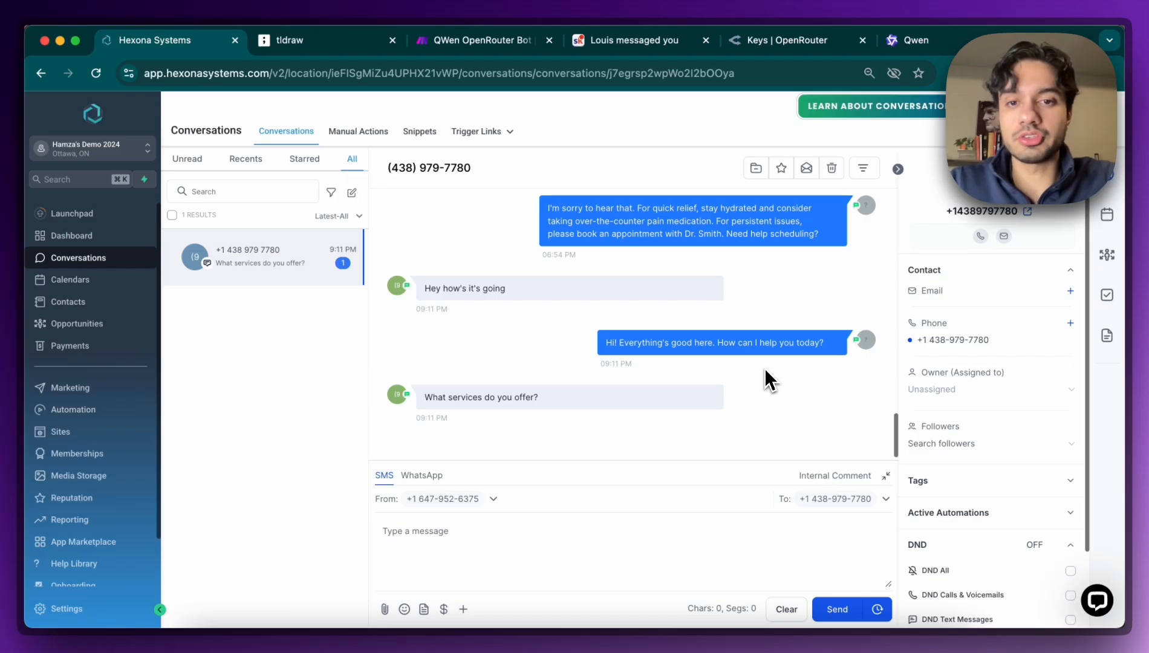
pyautogui.moveTo(659, 397)
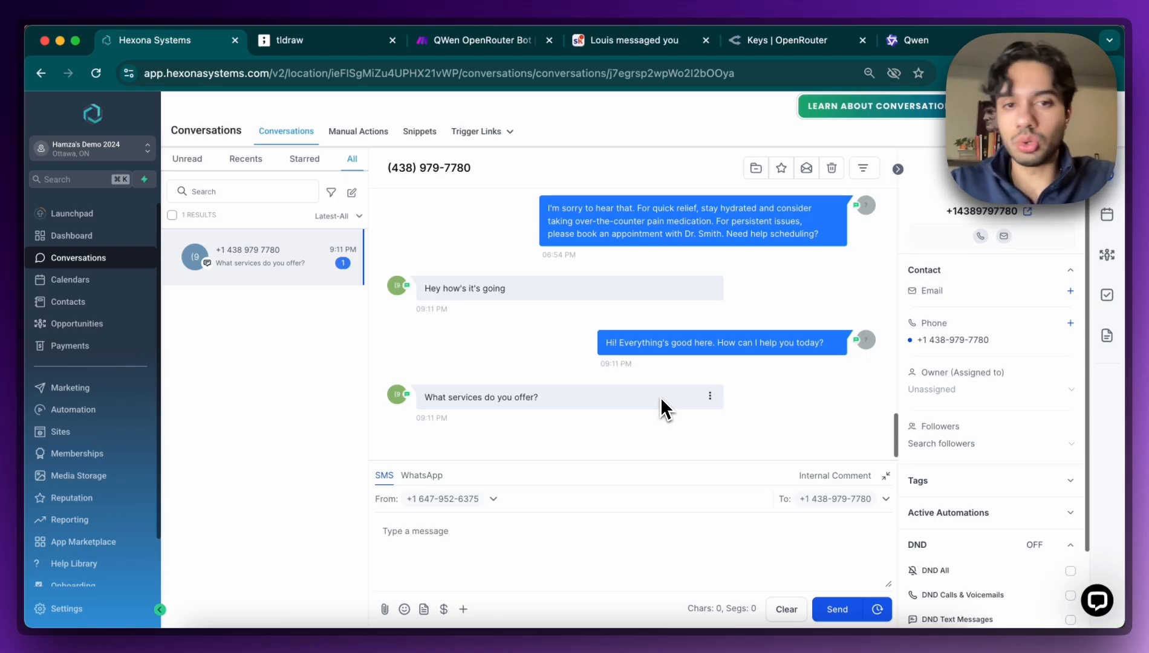
# Step: Review the Make scenario run history, then return to the Hexona conversation to continue testing
pyautogui.click(478, 40)
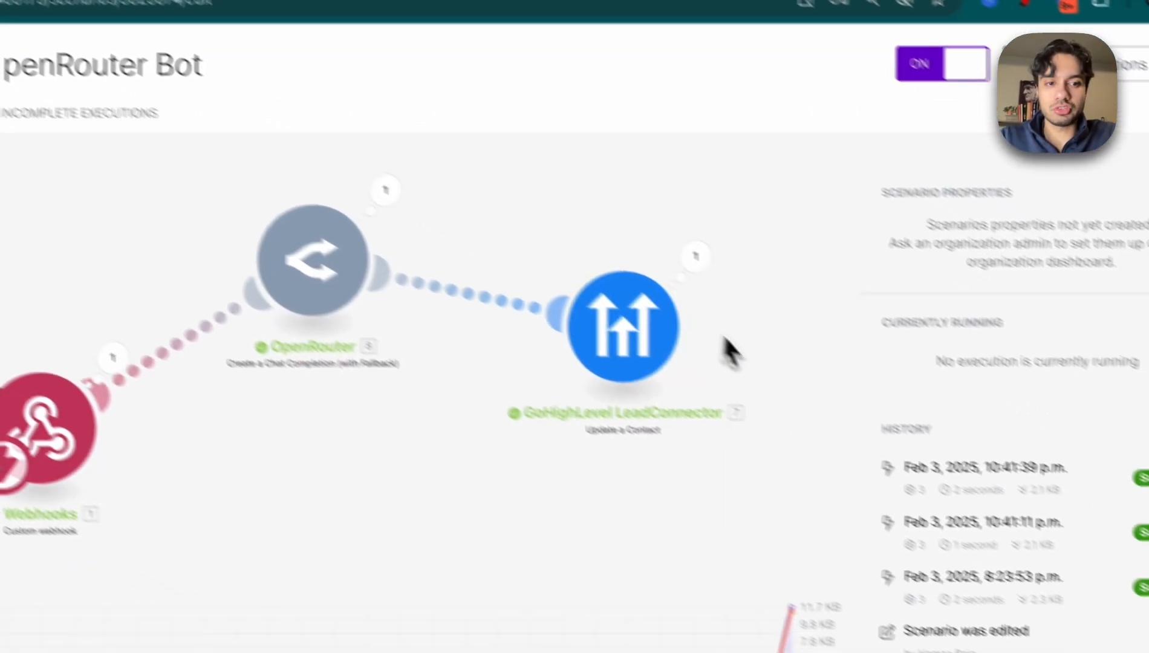
pyautogui.click(199, 31)
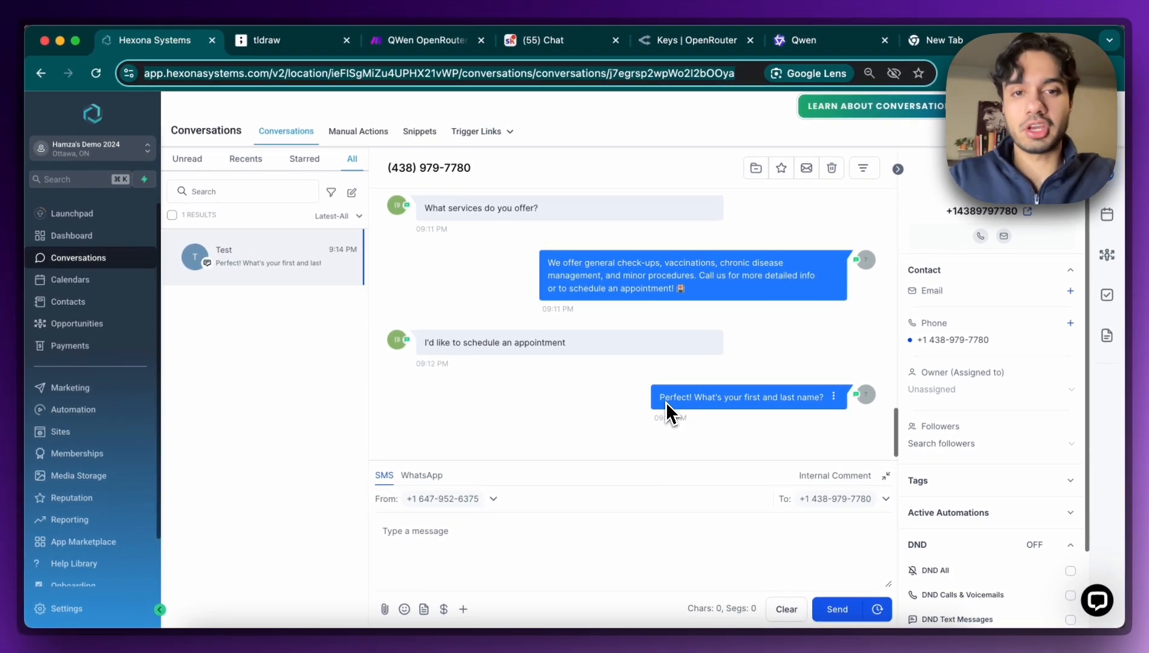
pyautogui.moveTo(611, 345)
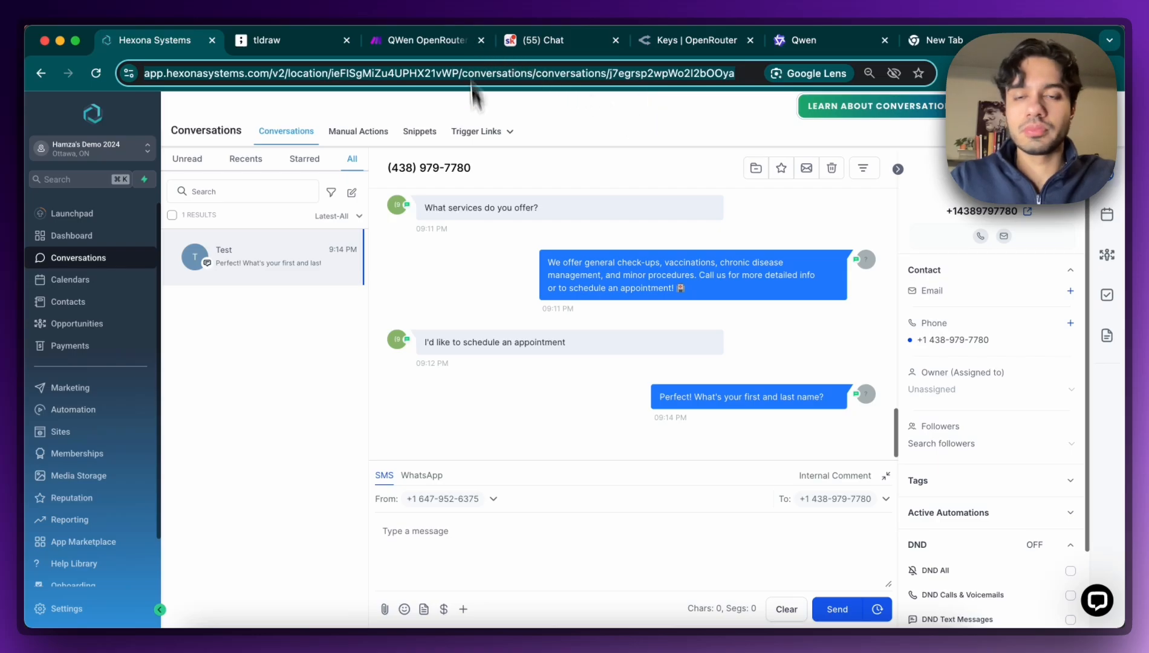
pyautogui.click(421, 40)
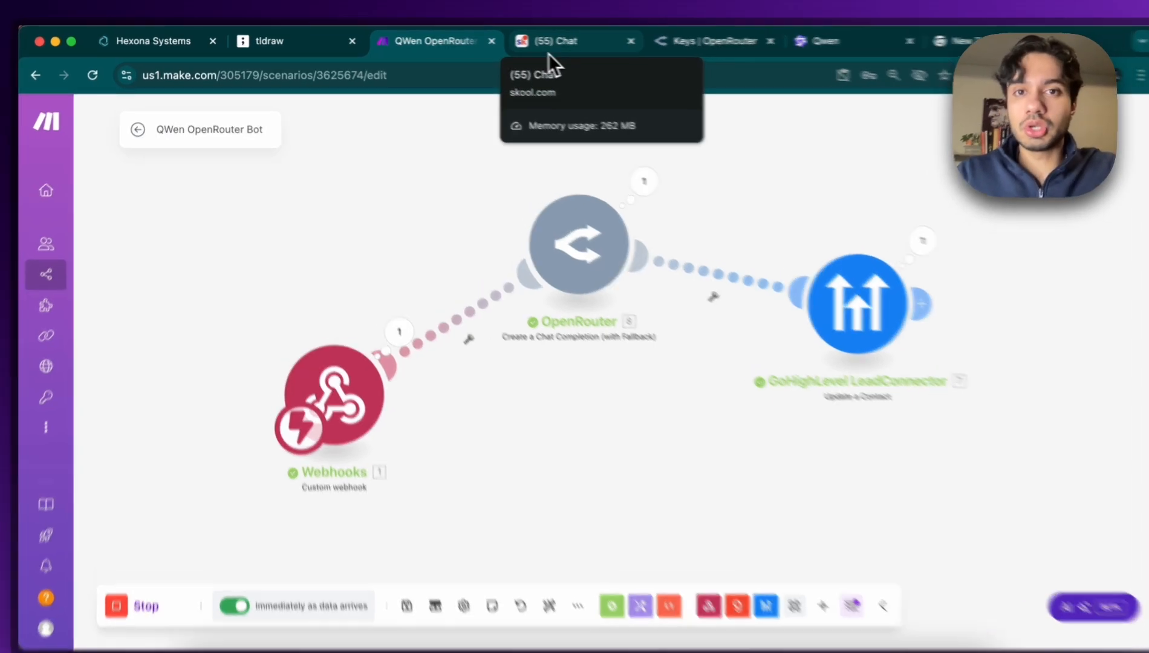
# Step: Switch to Skool, glance at the Classroom courses, and return to the Automation Incubator community feed
pyautogui.click(557, 40)
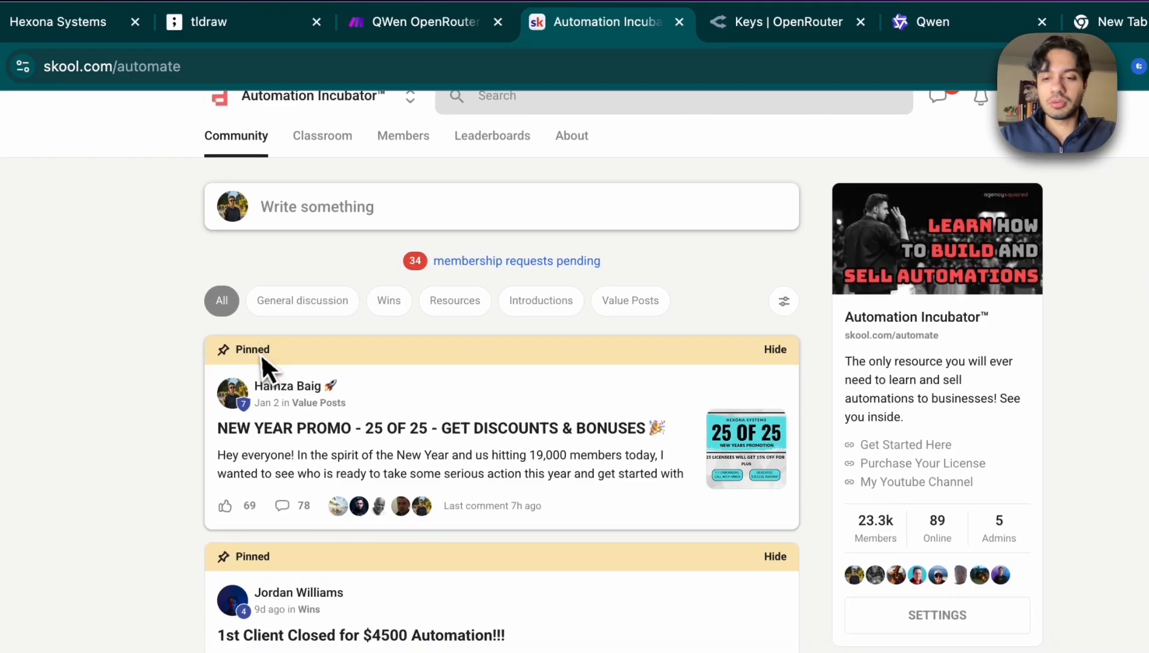
pyautogui.click(321, 135)
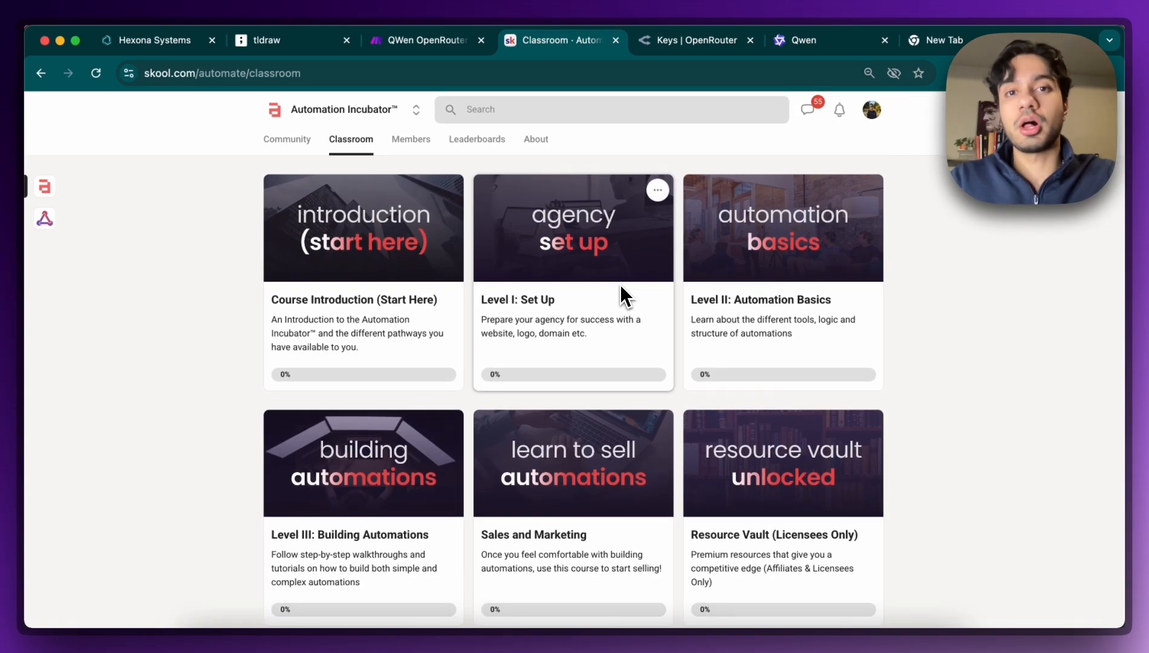
pyautogui.click(287, 139)
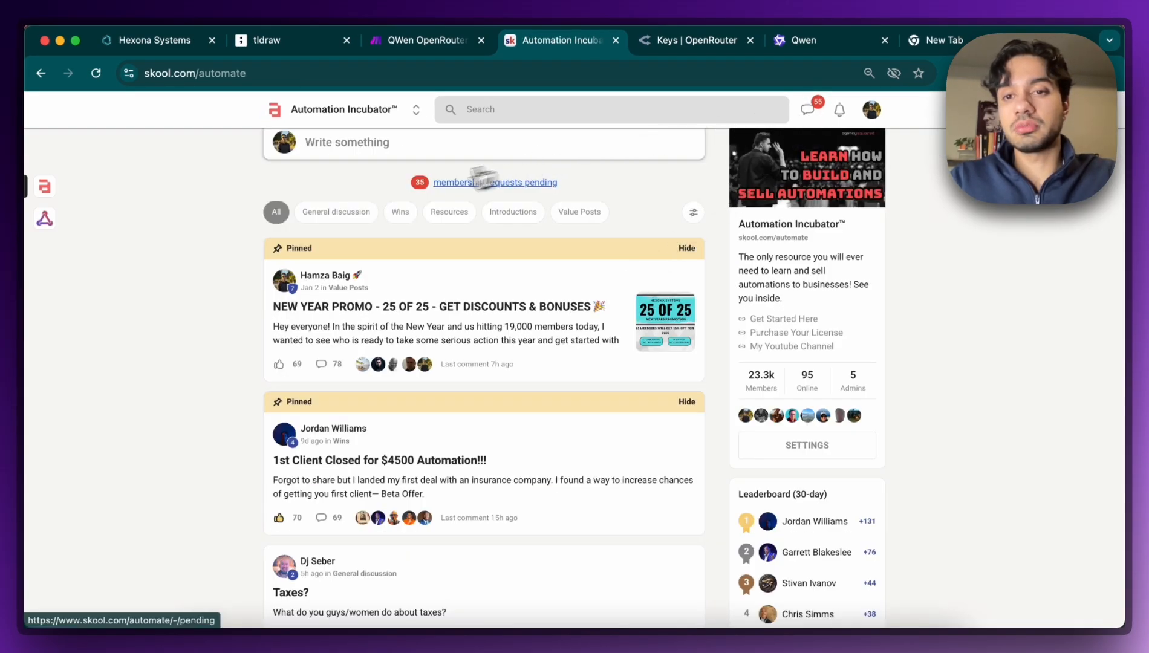